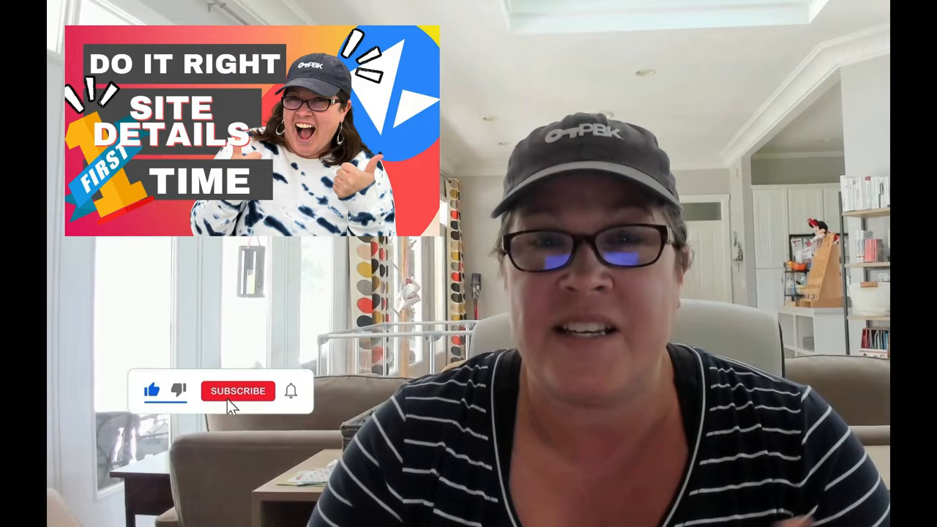
Step: Open Blog Settings from the Settings page, showing the testing blog's page title and description
left_click(237, 390)
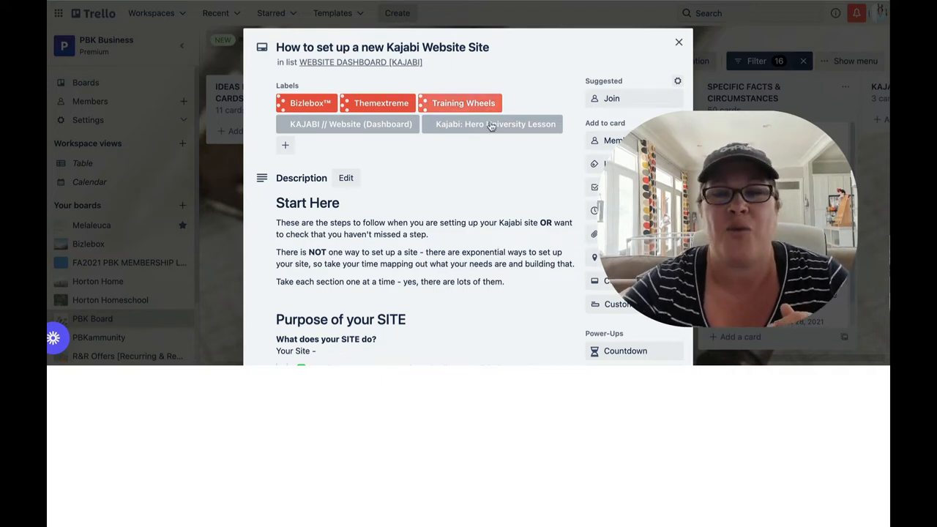
scroll("down", 3)
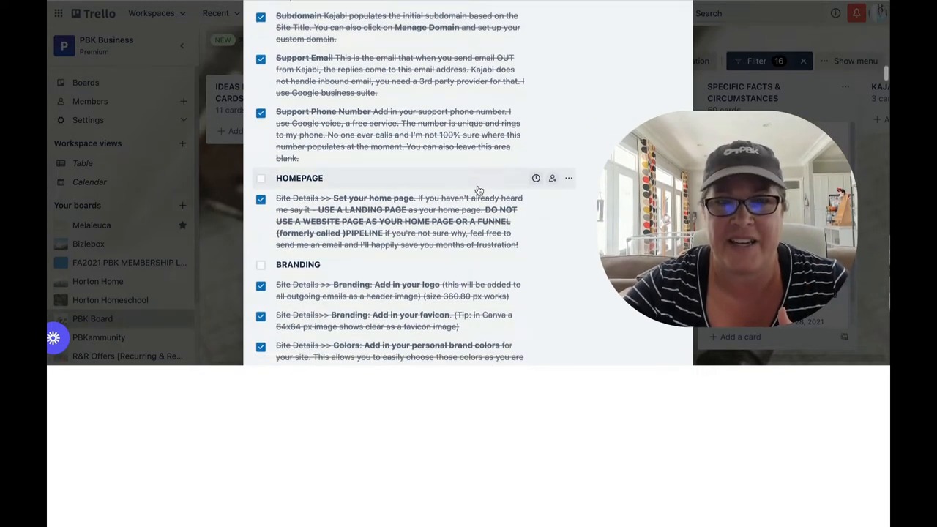
scroll("down", 3)
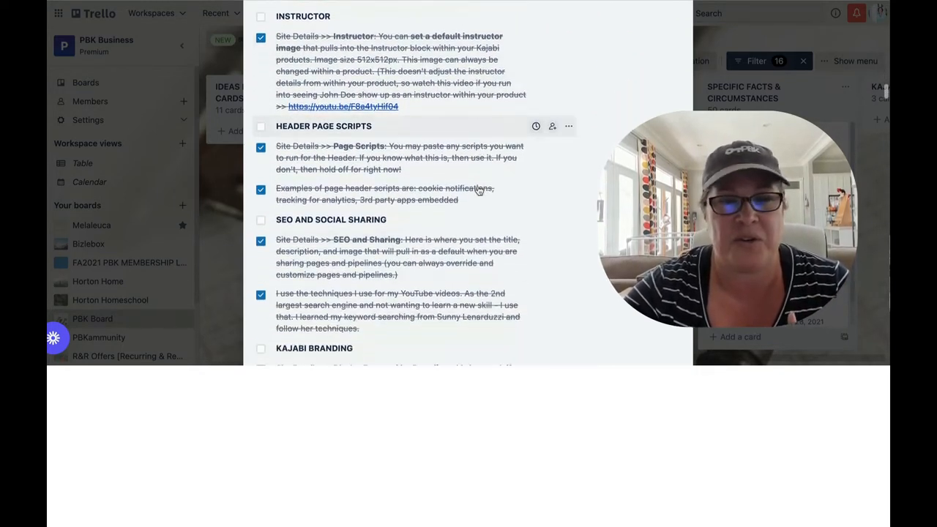
scroll("down", 3)
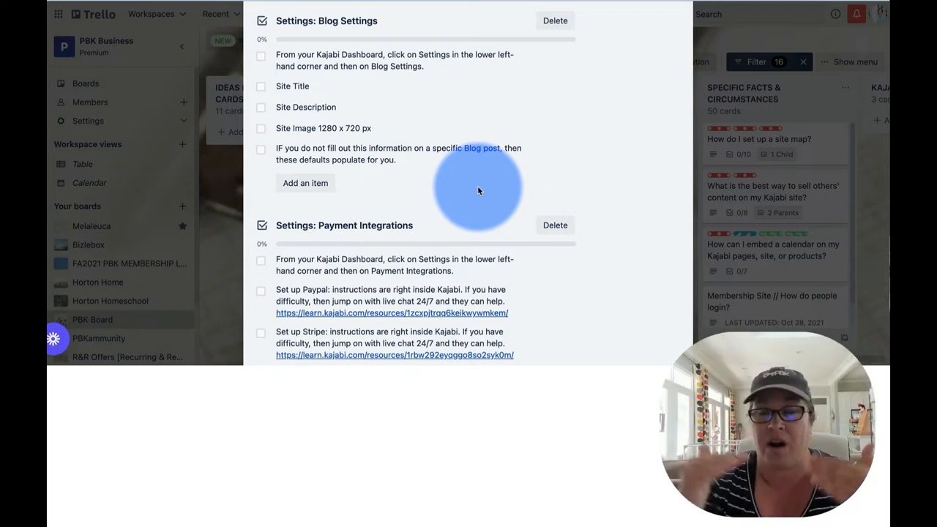
mouse_move(476, 174)
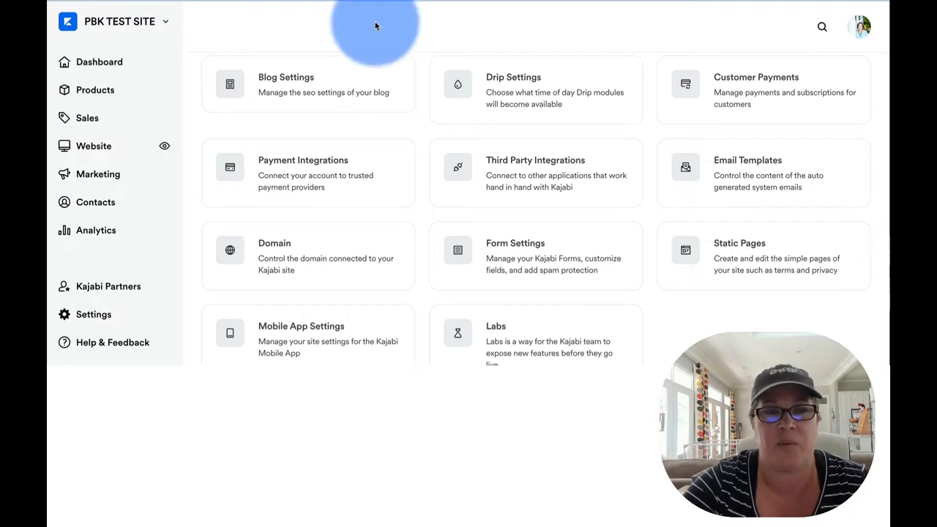
left_click(307, 83)
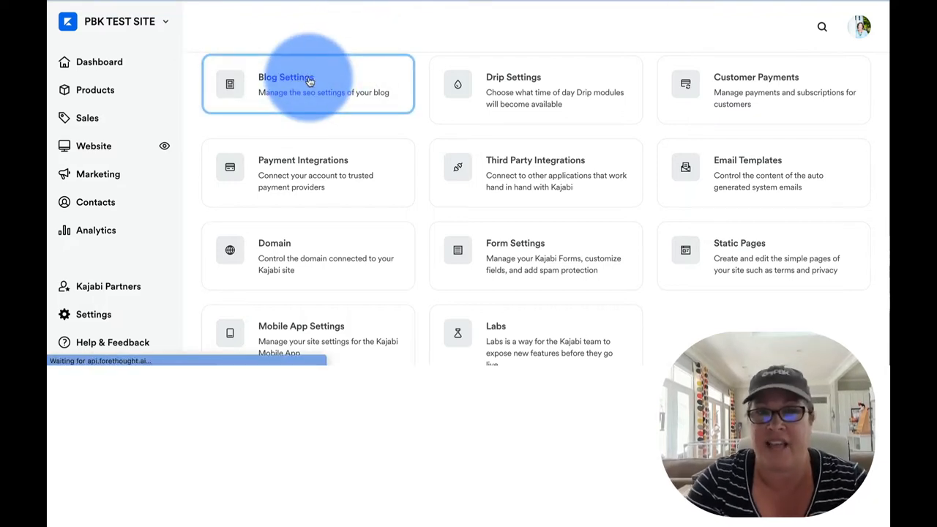
left_click(308, 82)
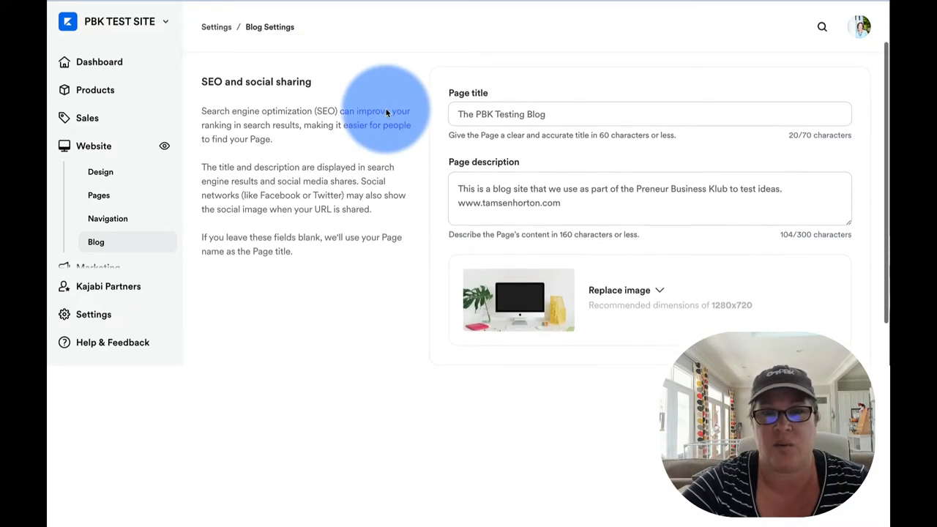
mouse_move(386, 111)
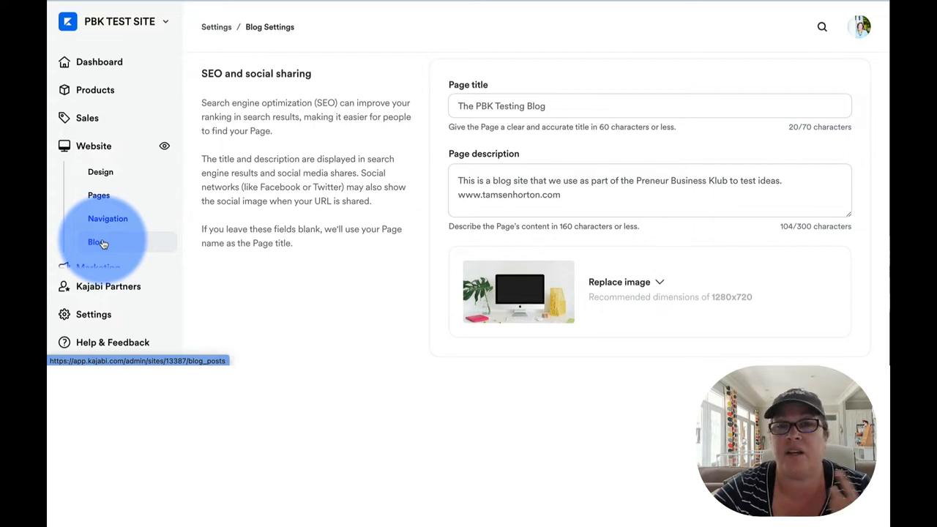
Step: Open the Blog list under Website and look through the nine existing posts
left_click(96, 243)
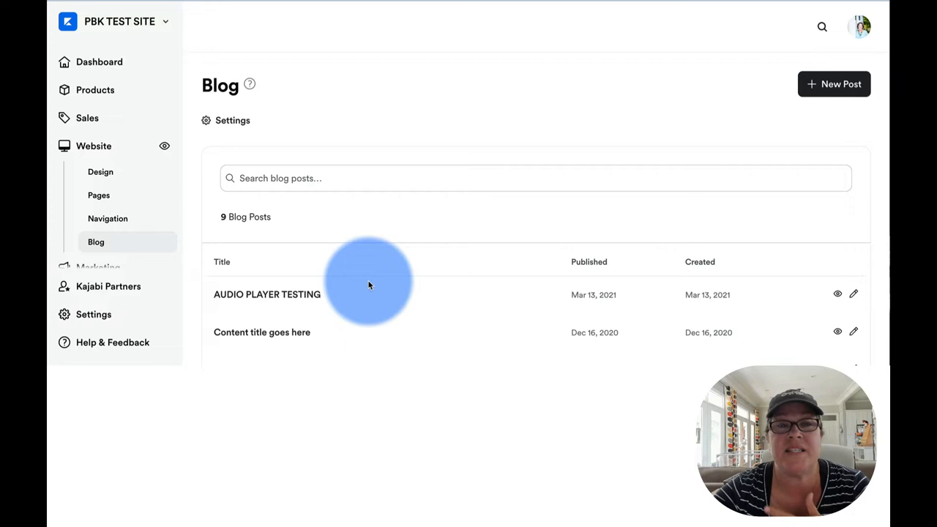
scroll("down", 3)
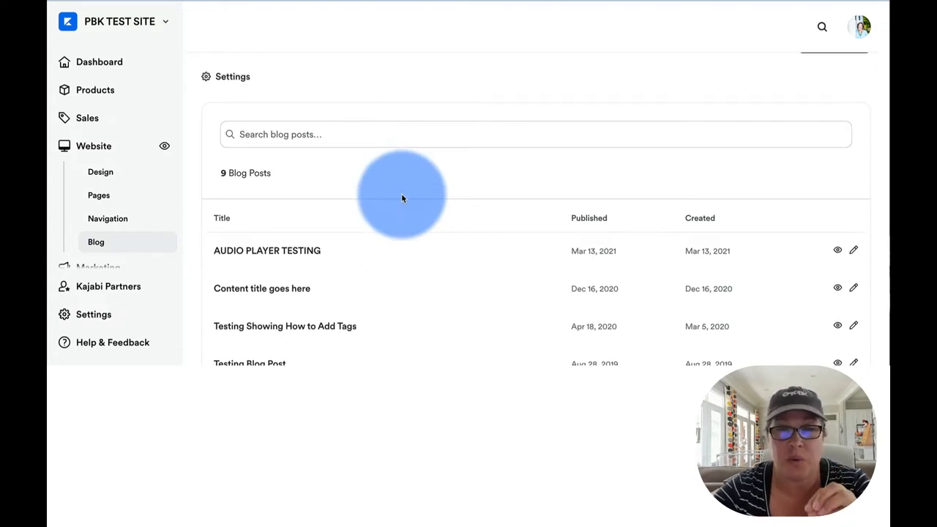
scroll("up", 3)
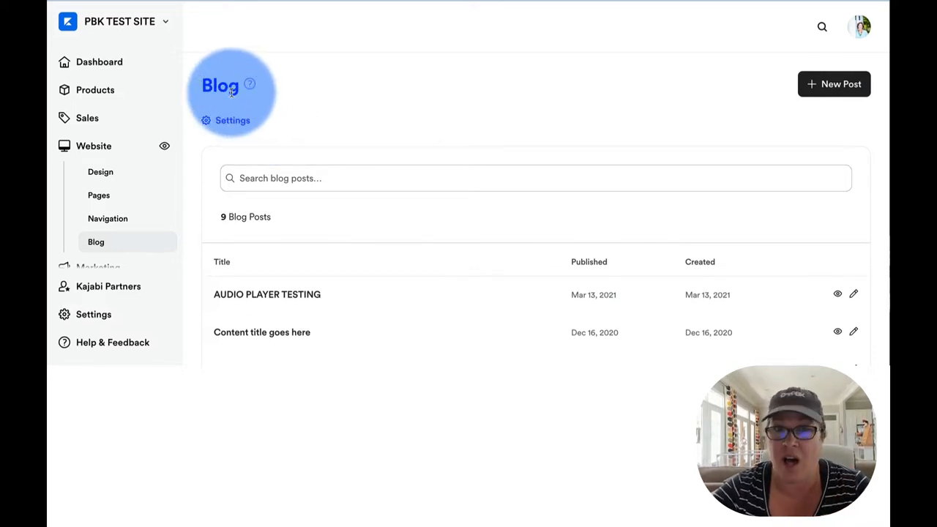
mouse_move(833, 84)
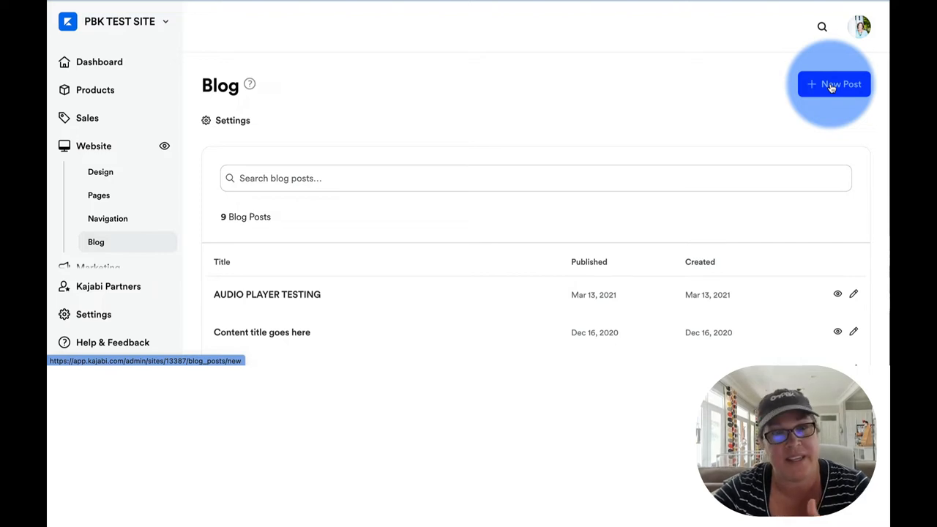
scroll("down", 3)
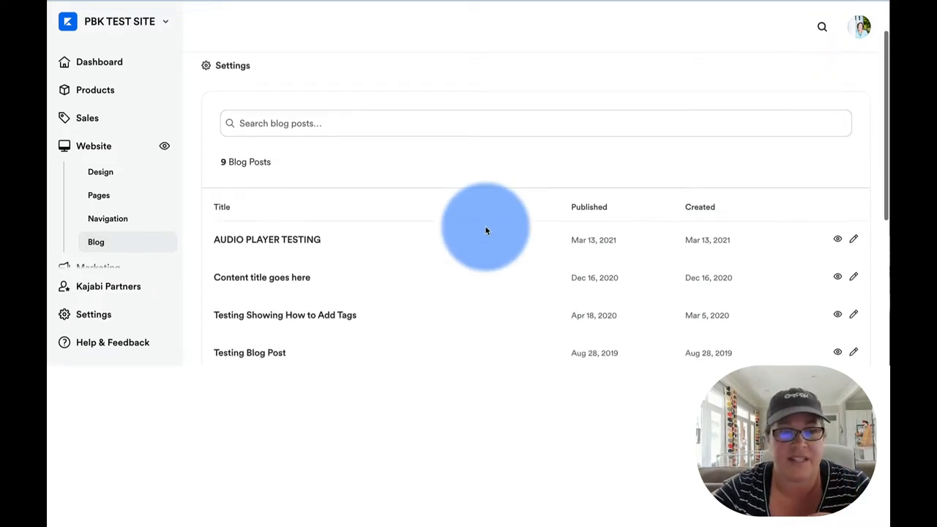
scroll("down", 3)
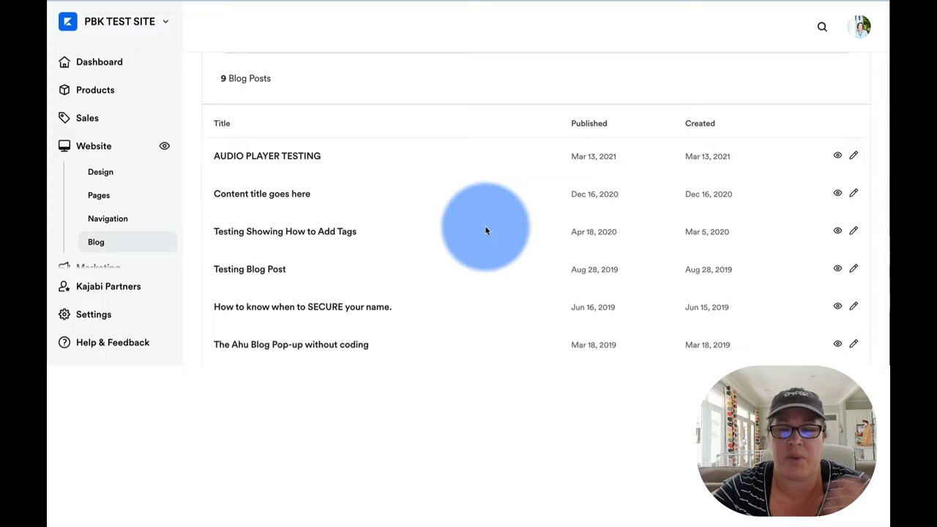
mouse_move(281, 193)
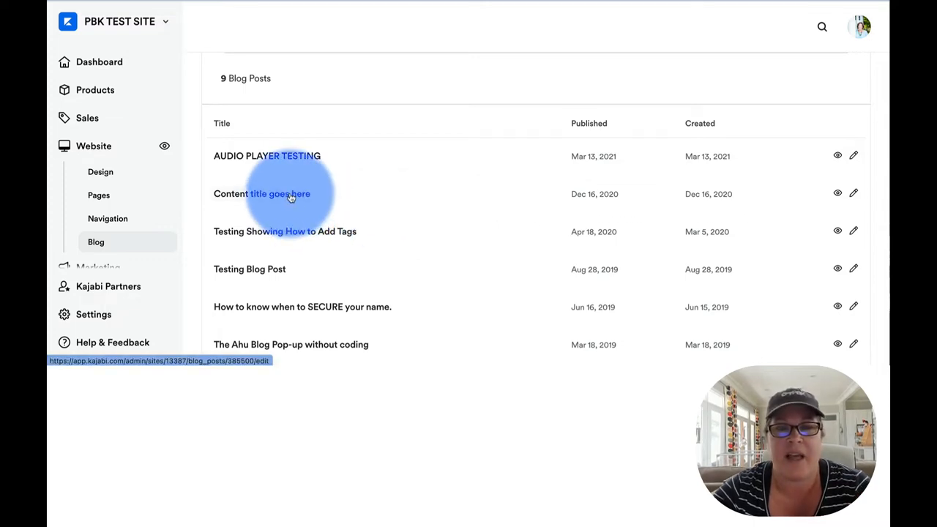
Step: Open the 'Content title goes here' post and scroll to its empty SEO page title and description
left_click(280, 193)
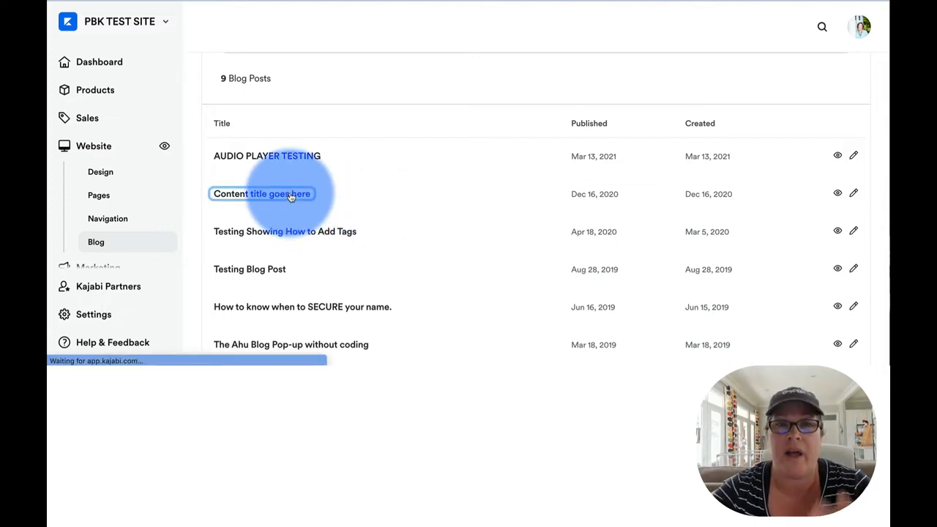
left_click(262, 194)
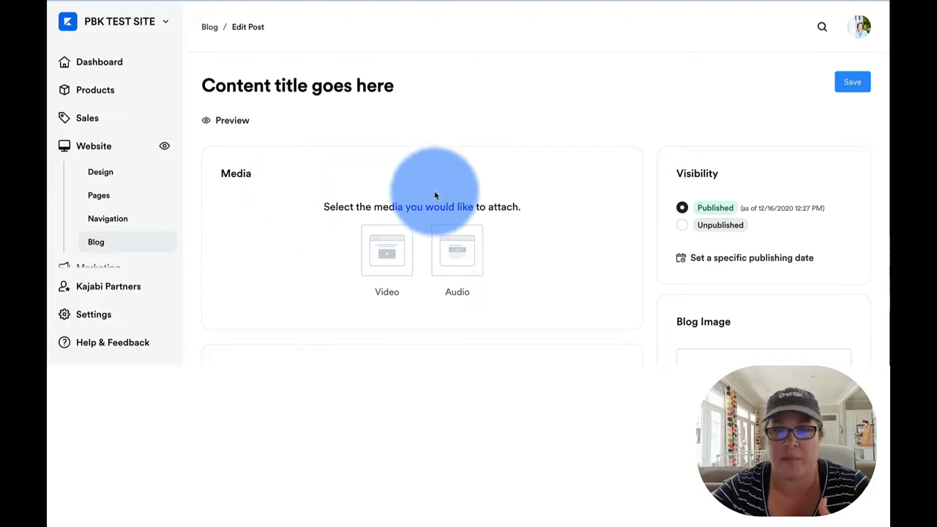
scroll("down", 3)
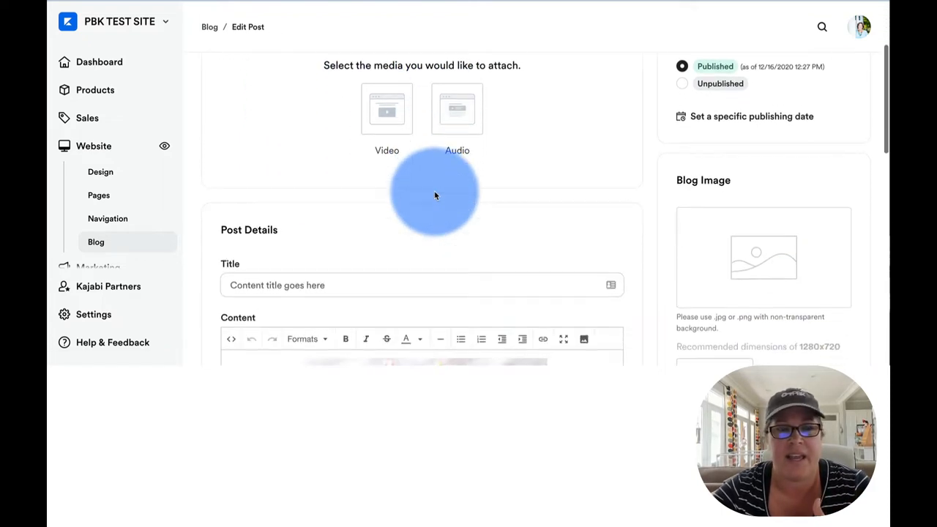
scroll("down", 3)
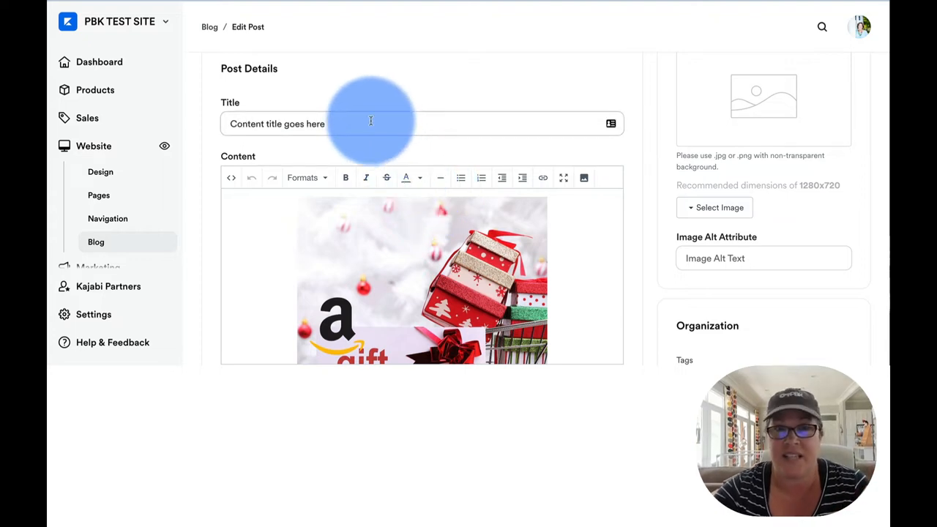
scroll("down", 3)
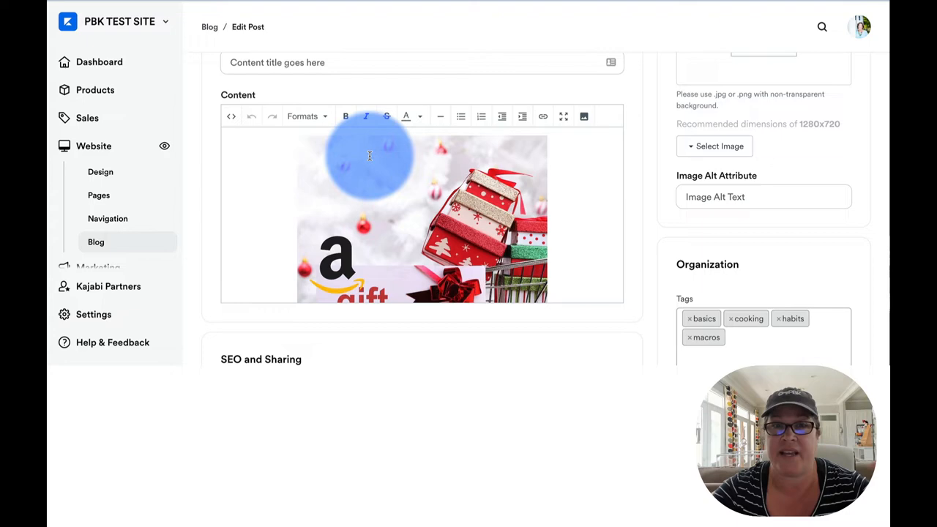
scroll("down", 3)
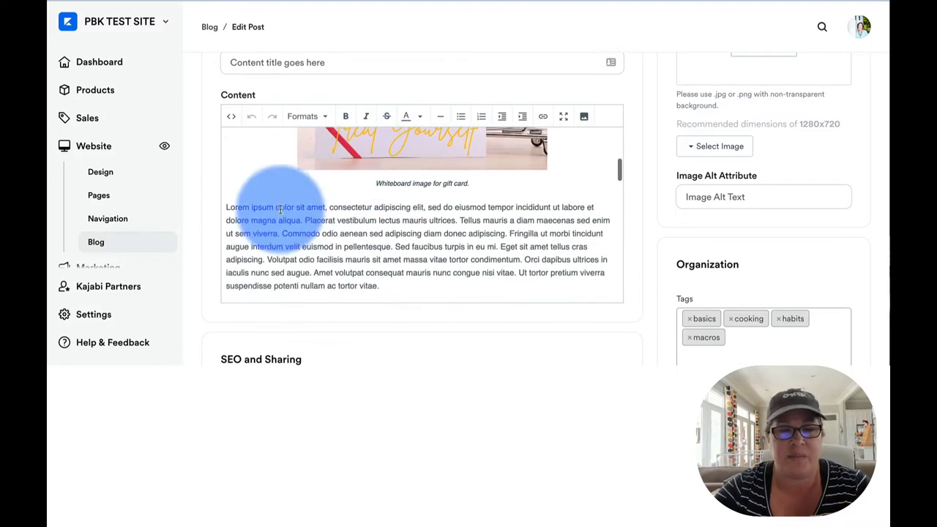
scroll("down", 3)
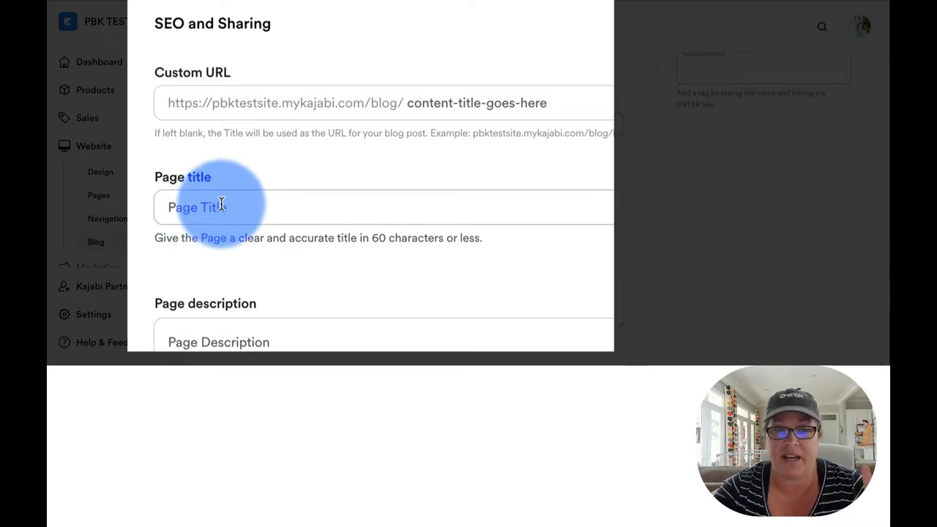
scroll("down", 3)
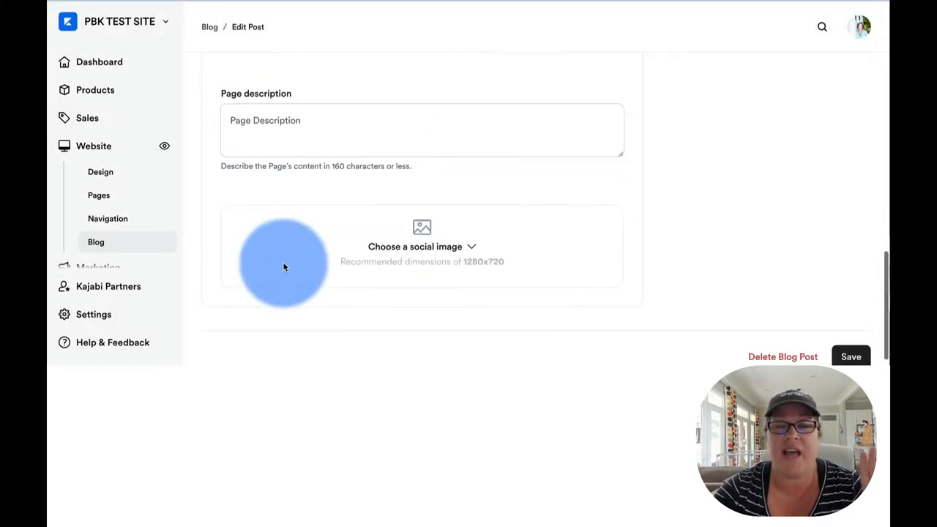
mouse_move(298, 275)
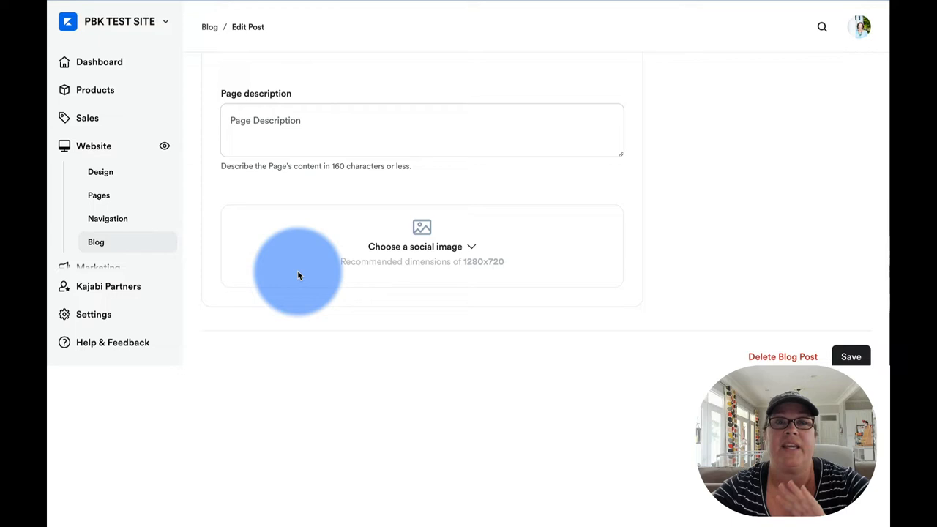
scroll("up", 3)
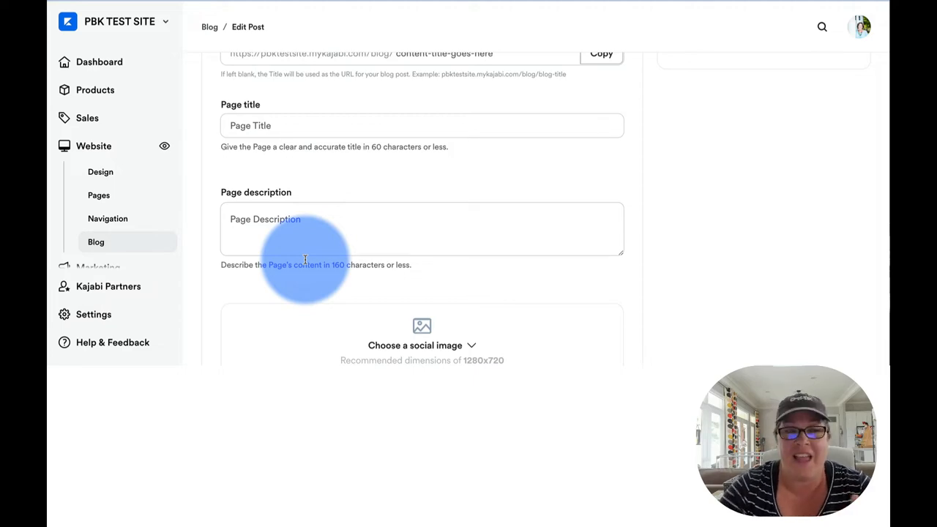
Step: Return to Blog Settings and review the testing blog's page title, description and social image
left_click(94, 314)
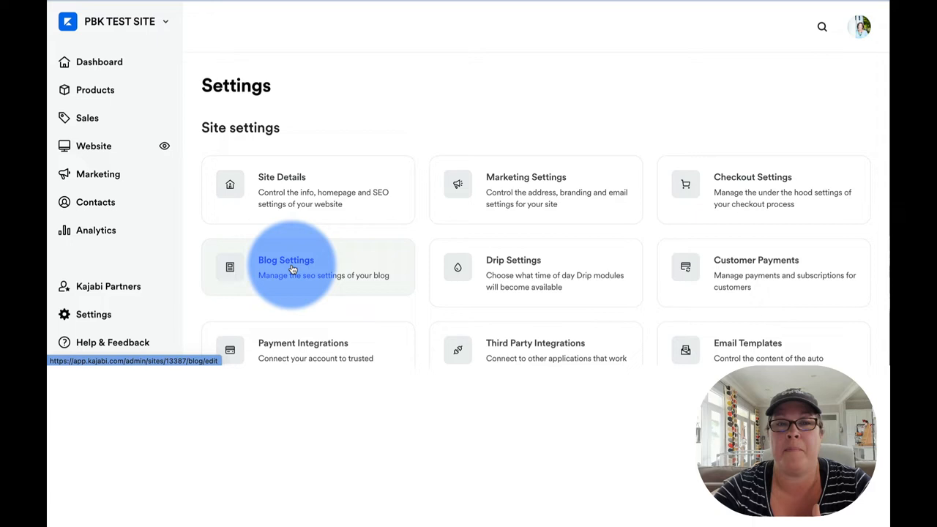
left_click(285, 267)
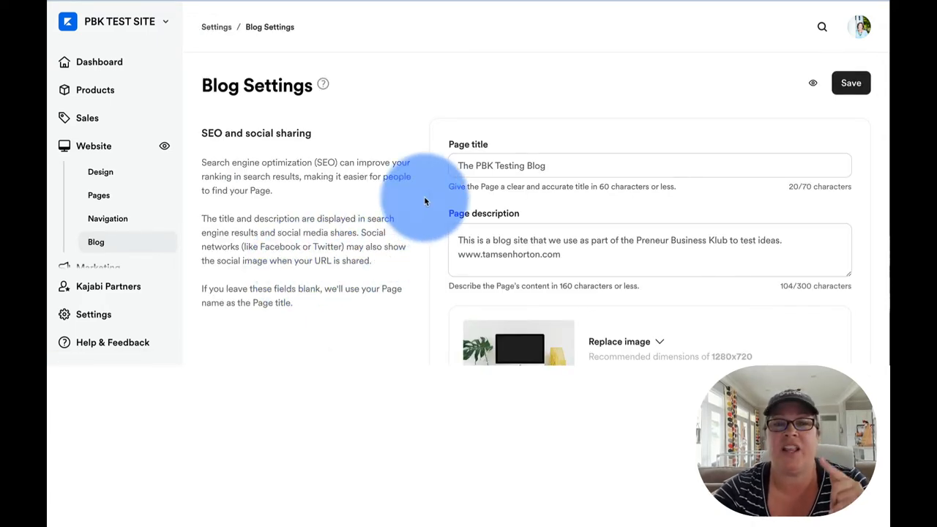
scroll("down", 3)
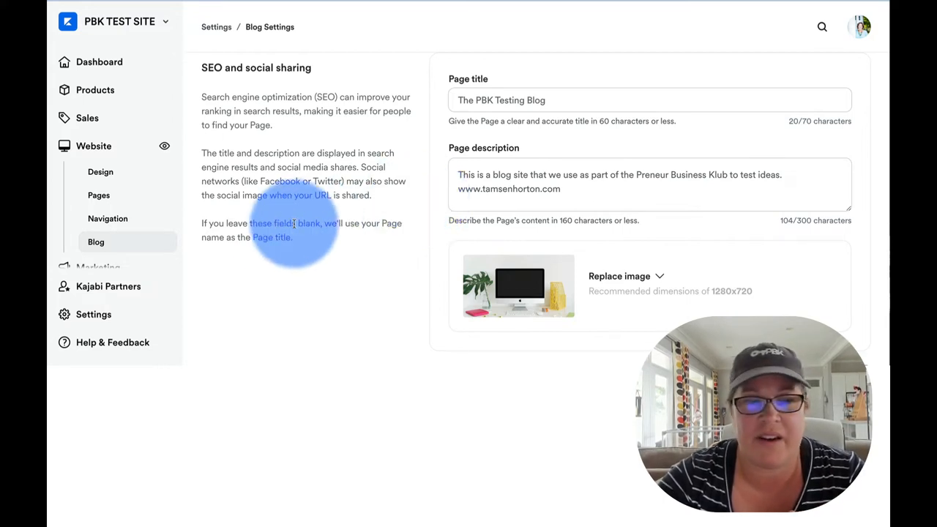
Step: From the Settings overview, open Payment Integrations listing Stripe and PayPal
left_click(94, 313)
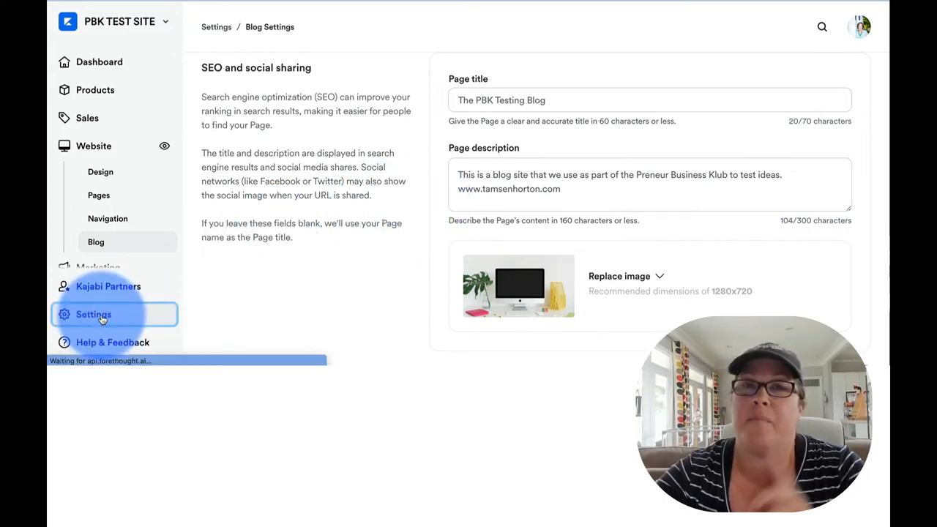
left_click(93, 313)
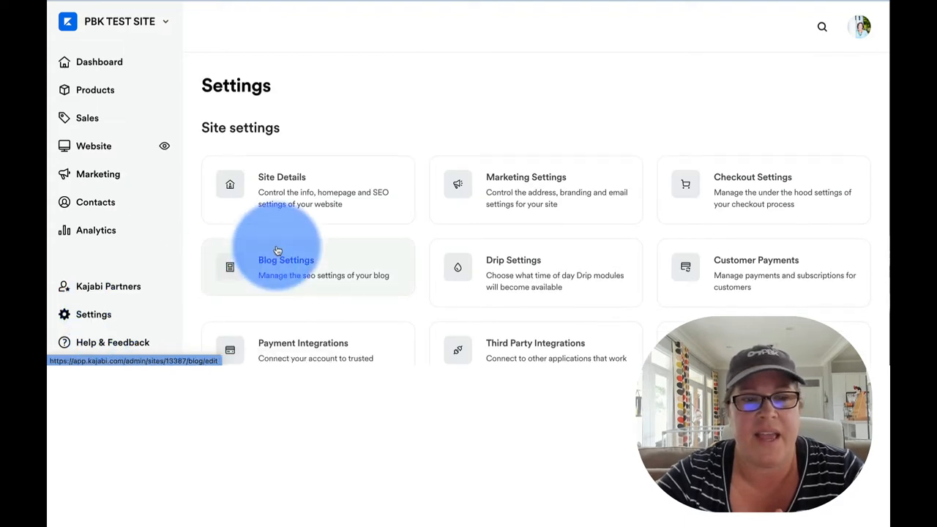
scroll("down", 3)
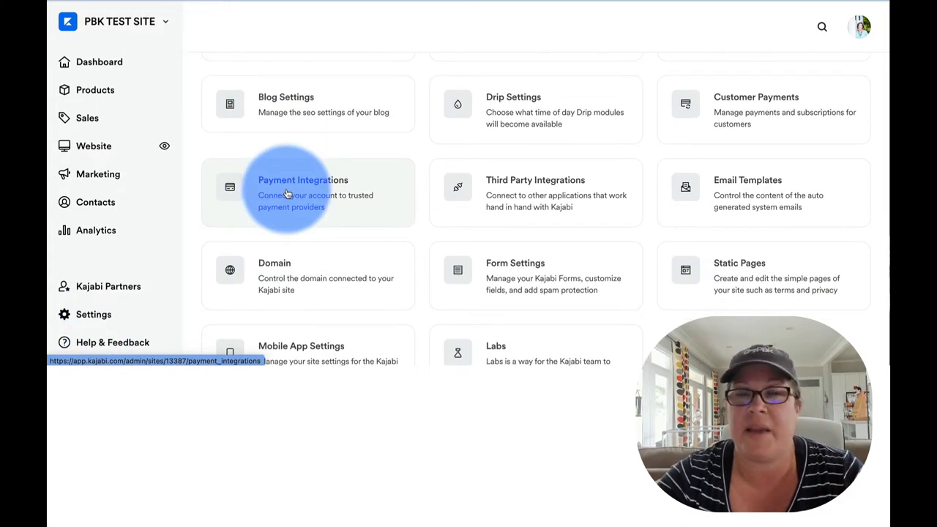
left_click(301, 178)
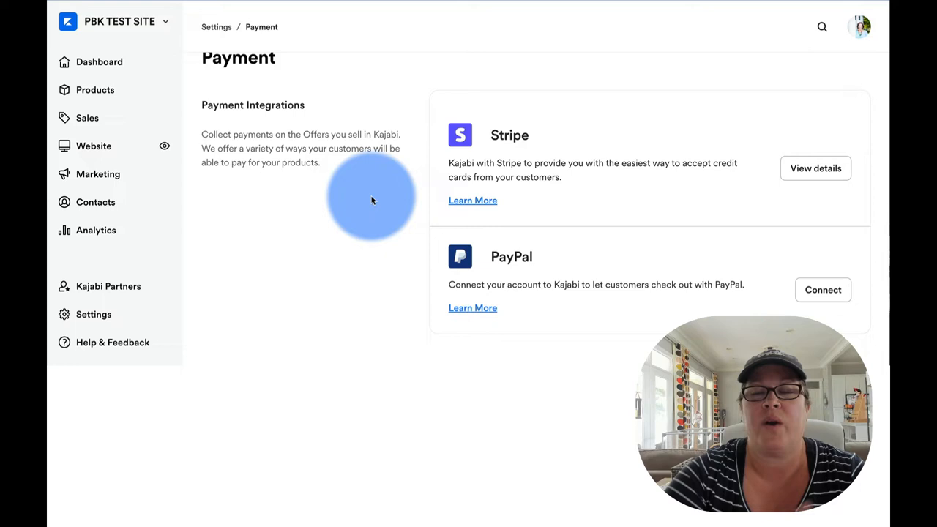
mouse_move(791, 191)
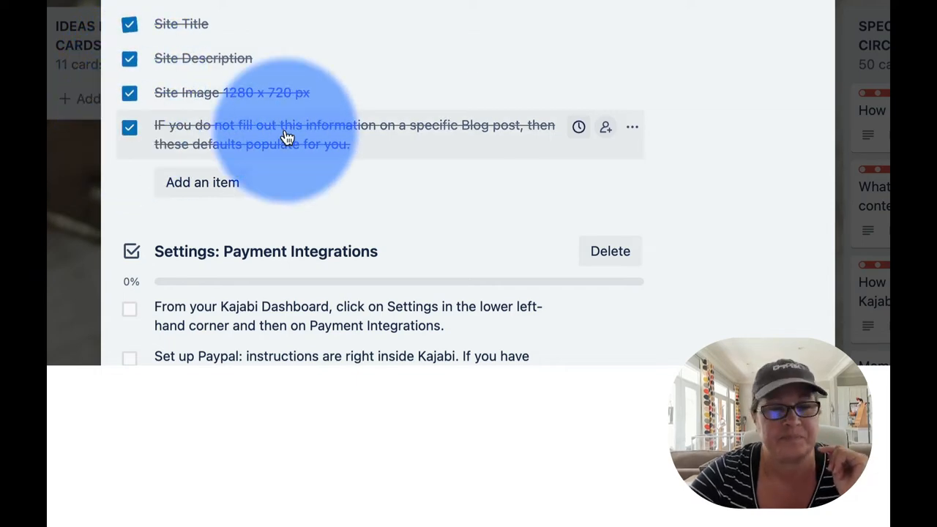
Step: Tick the Payment Integrations checklist items, including the one about PayPal and Stripe alternatives
scroll("down", 3)
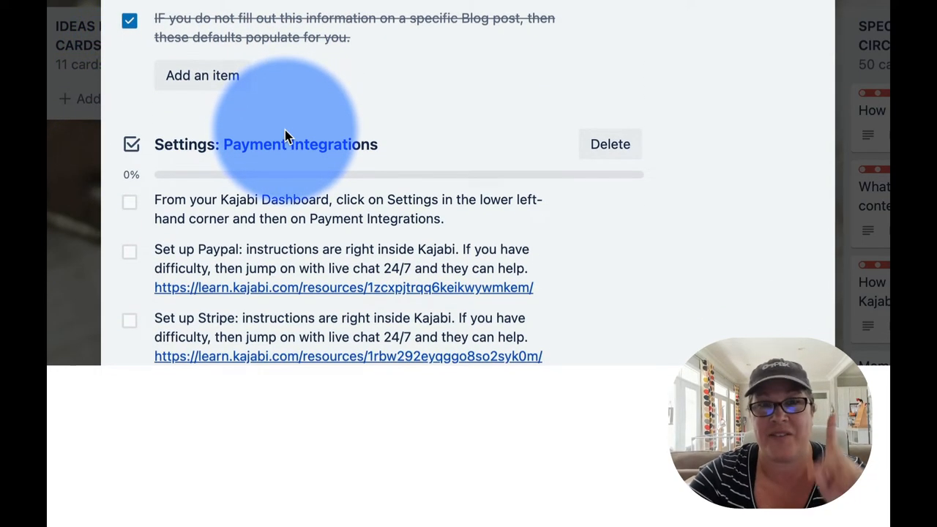
scroll("down", 3)
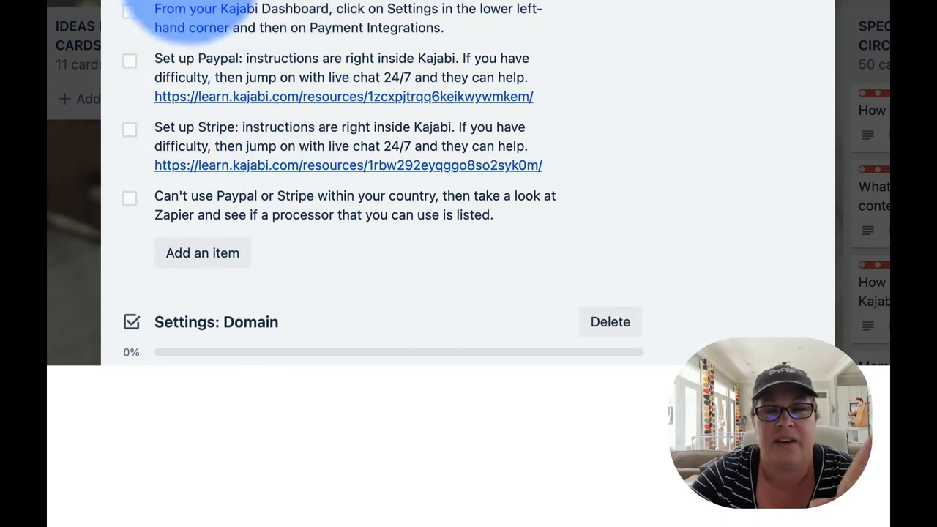
left_click(129, 13)
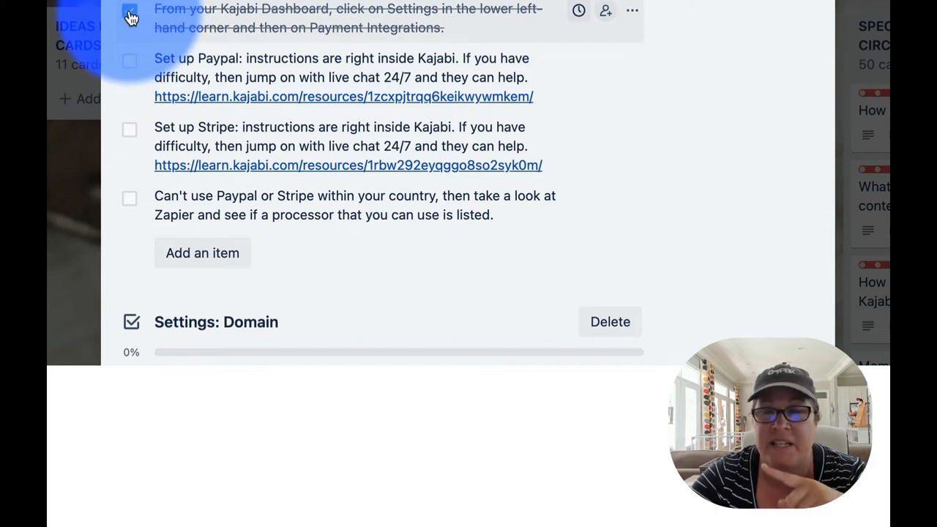
left_click(129, 11)
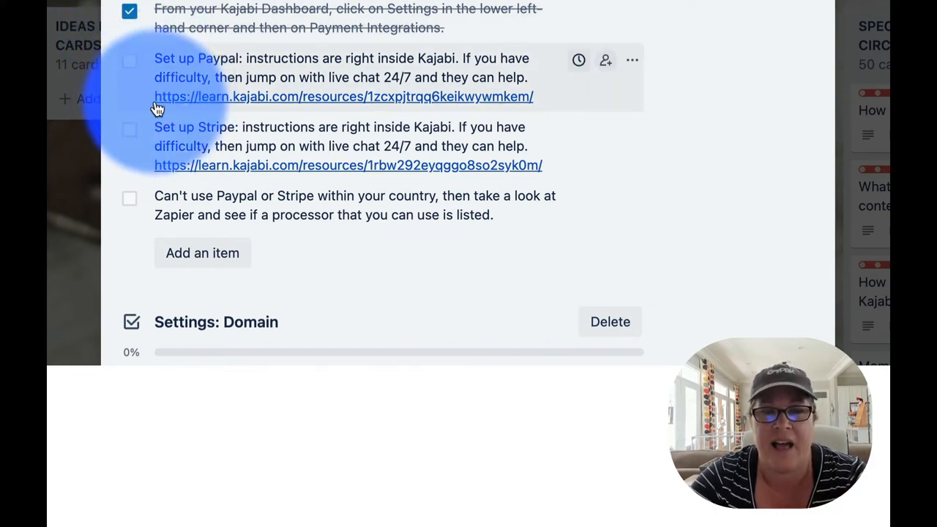
mouse_move(153, 105)
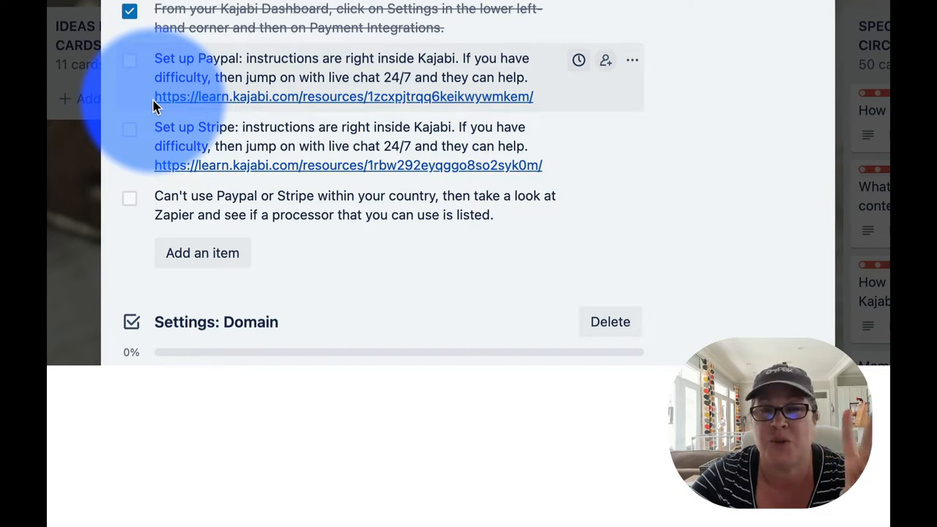
mouse_move(132, 70)
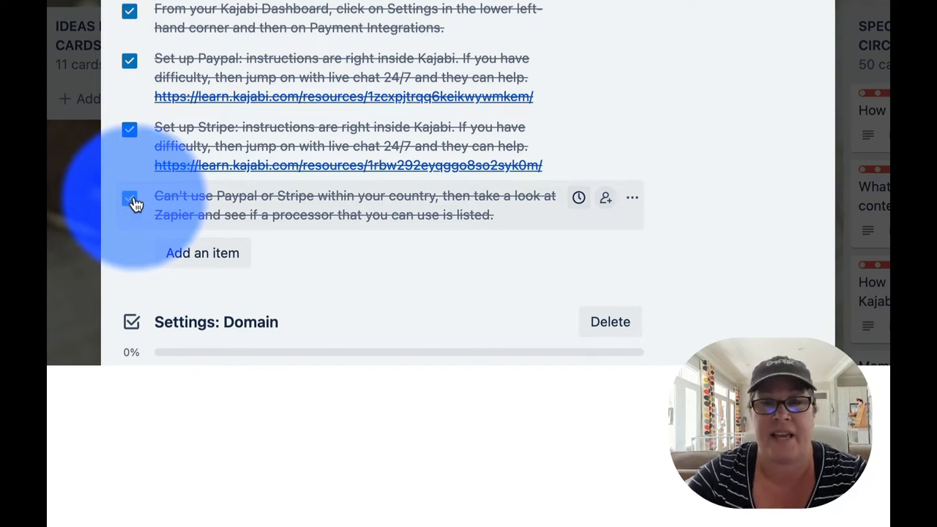
left_click(129, 200)
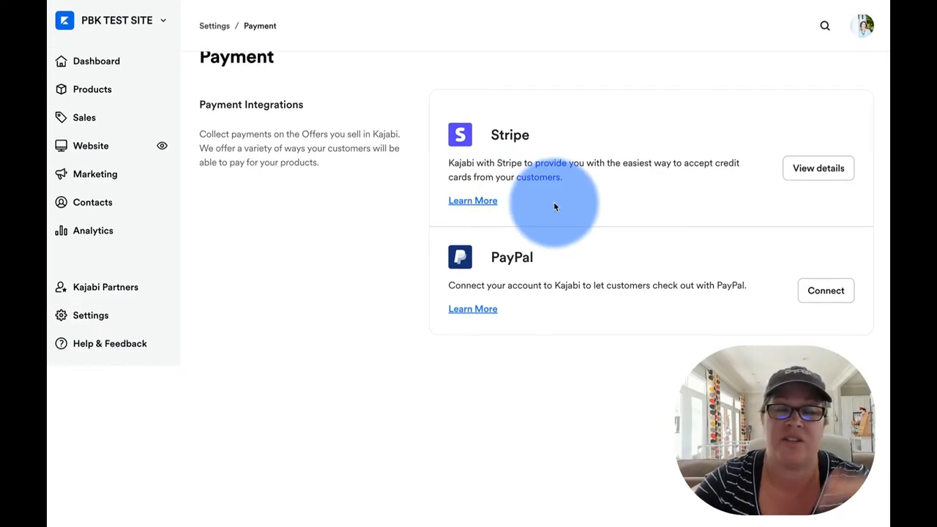
Step: Scroll back up on the Kajabi Payment Integrations page showing Stripe and PayPal
scroll("up", 3)
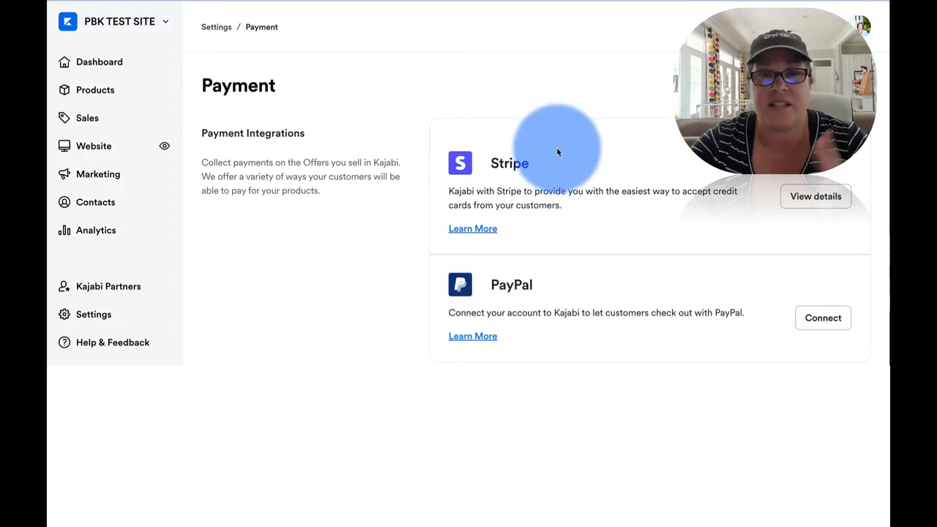
mouse_move(212, 303)
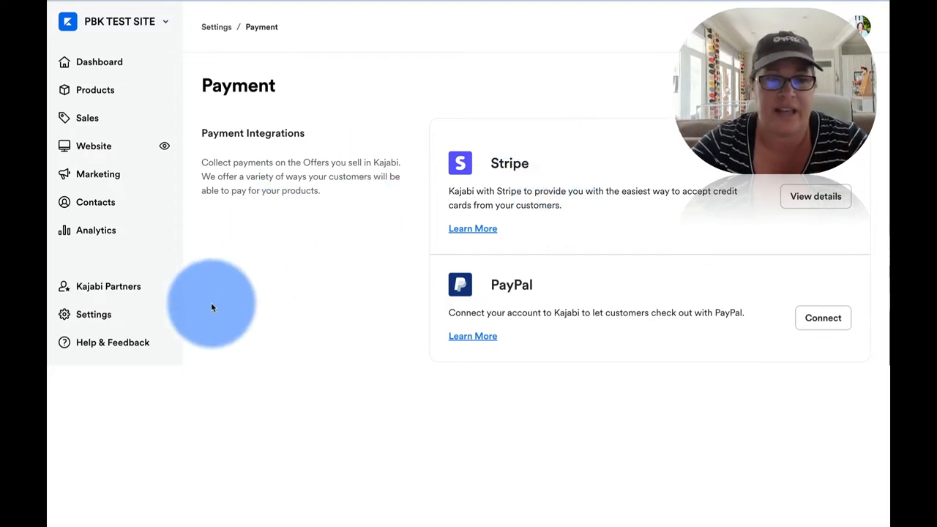
Step: From the Settings overview, open the Domain settings for the site
left_click(93, 313)
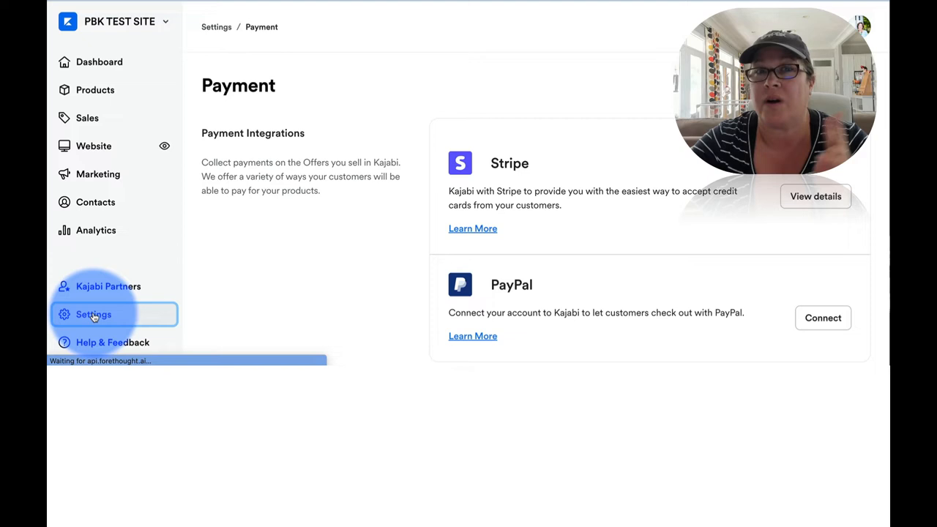
left_click(94, 313)
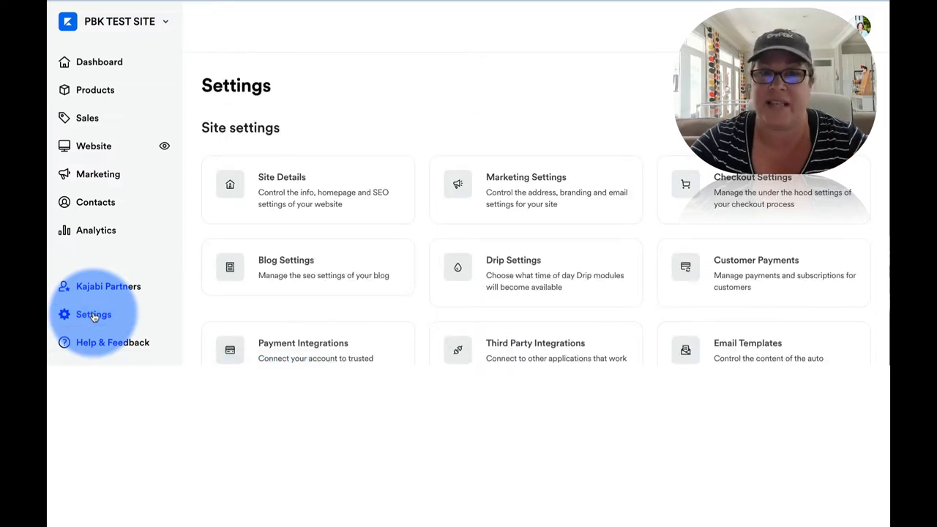
scroll("down", 3)
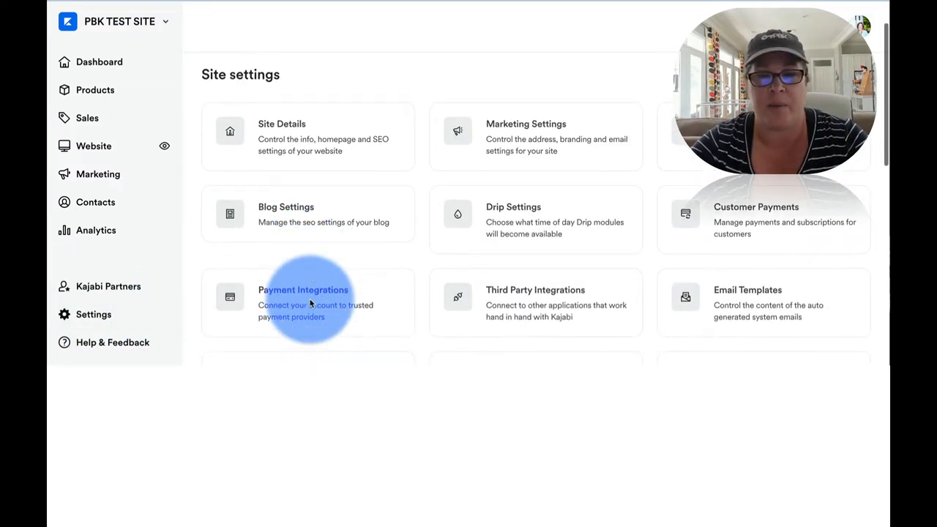
scroll("down", 3)
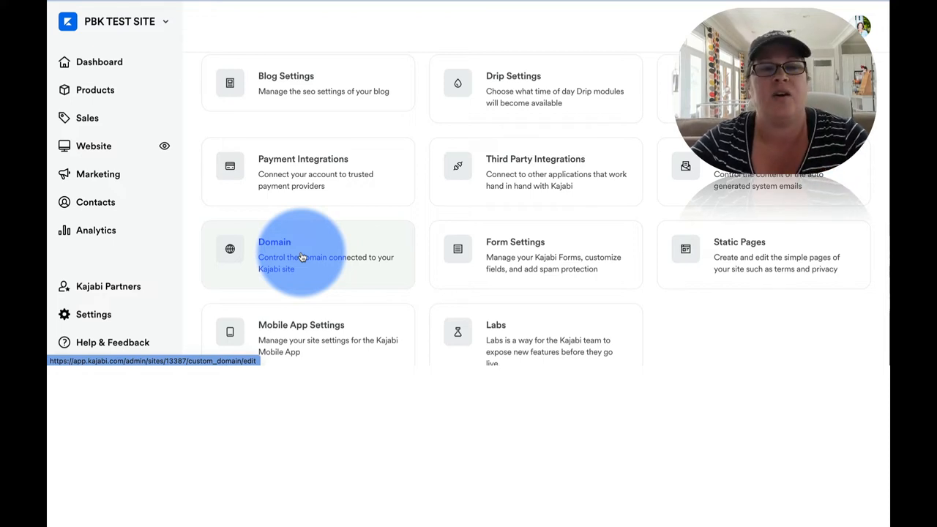
left_click(300, 254)
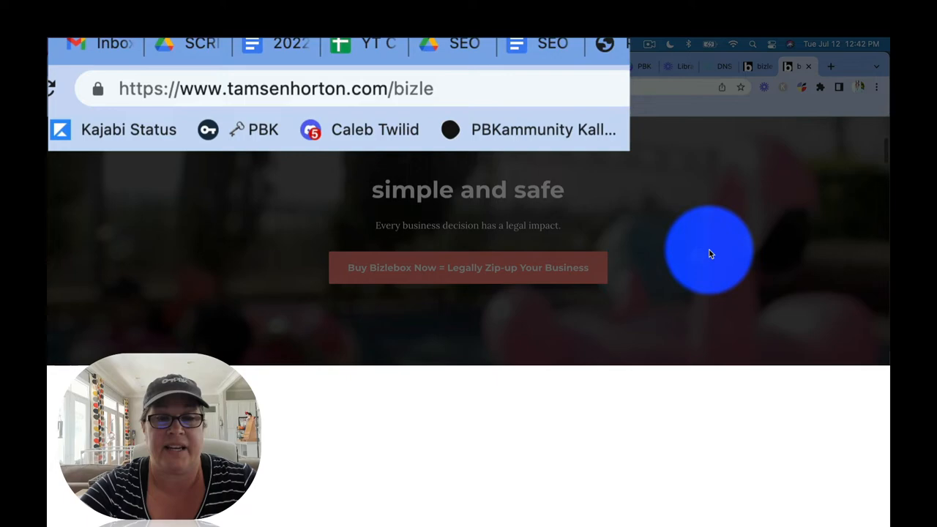
Step: Scroll through the live Bizlebox sales page on tamsenhorton.com
scroll("down", 3)
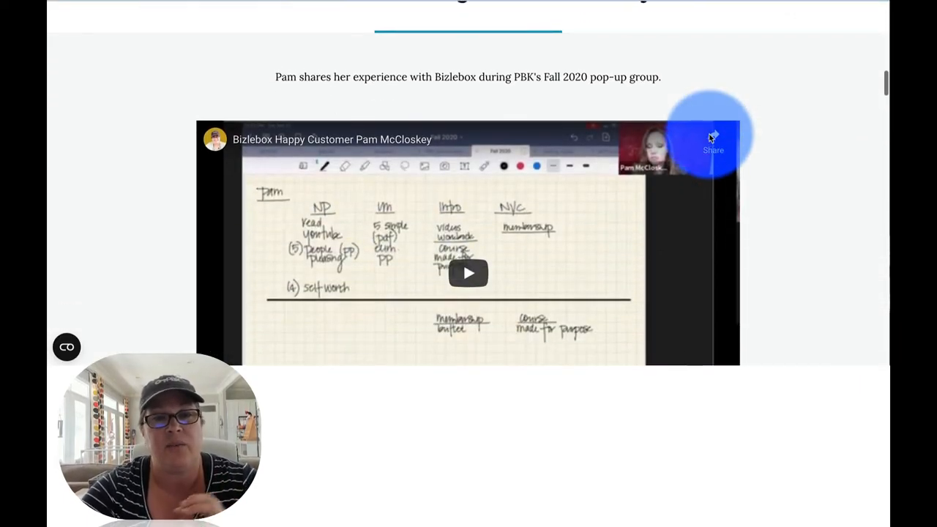
scroll("down", 3)
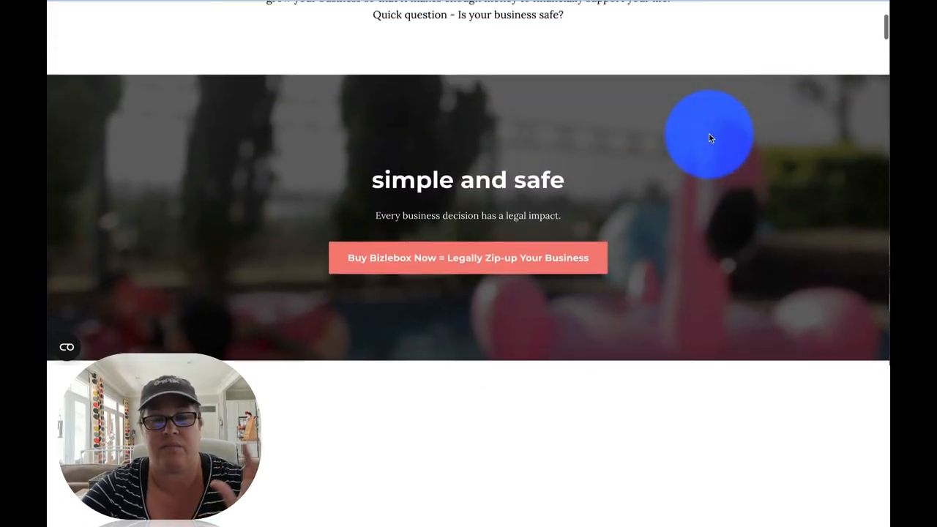
scroll("up", 3)
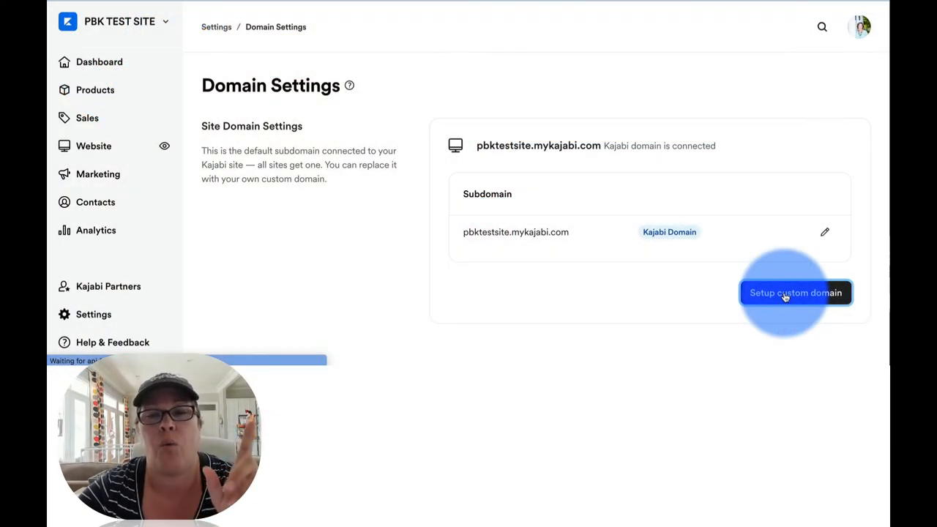
Step: Look at the custom domain setup and Help & Feedback options, then return to Domain Settings
left_click(795, 293)
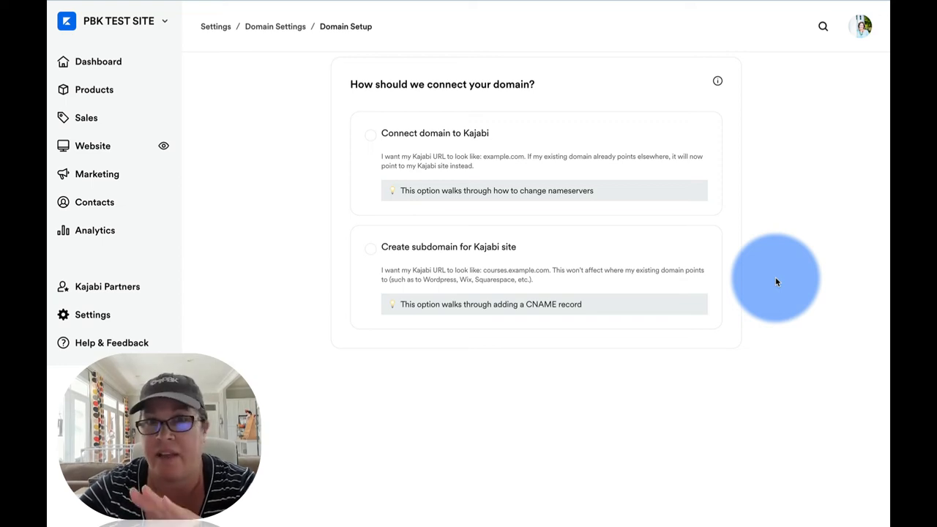
mouse_move(240, 321)
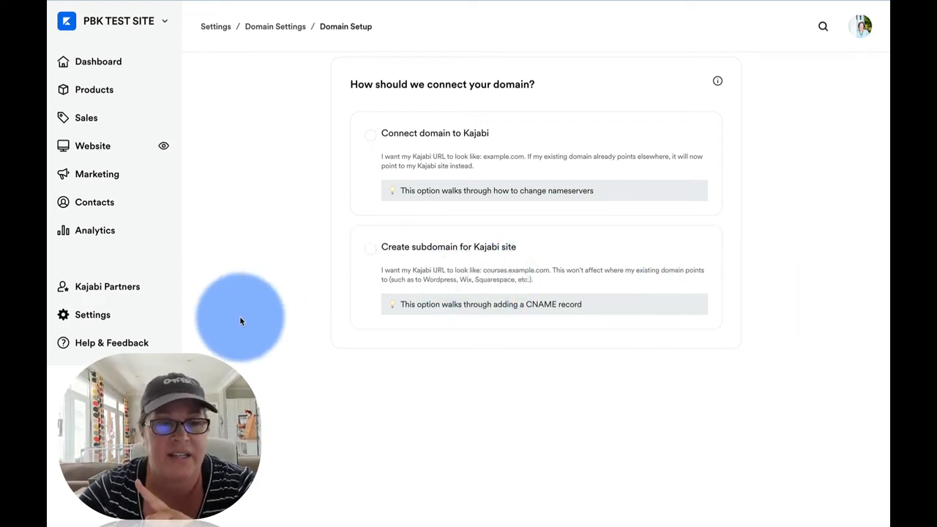
mouse_move(112, 343)
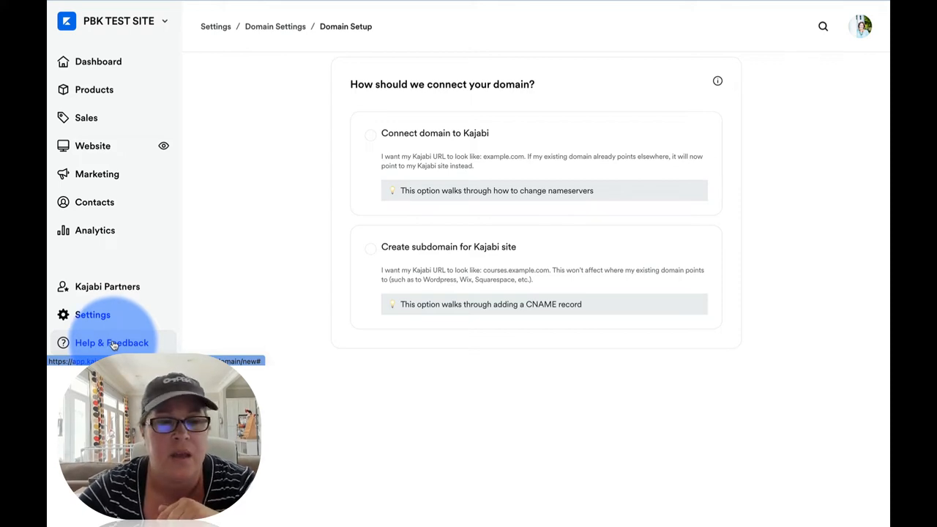
left_click(112, 343)
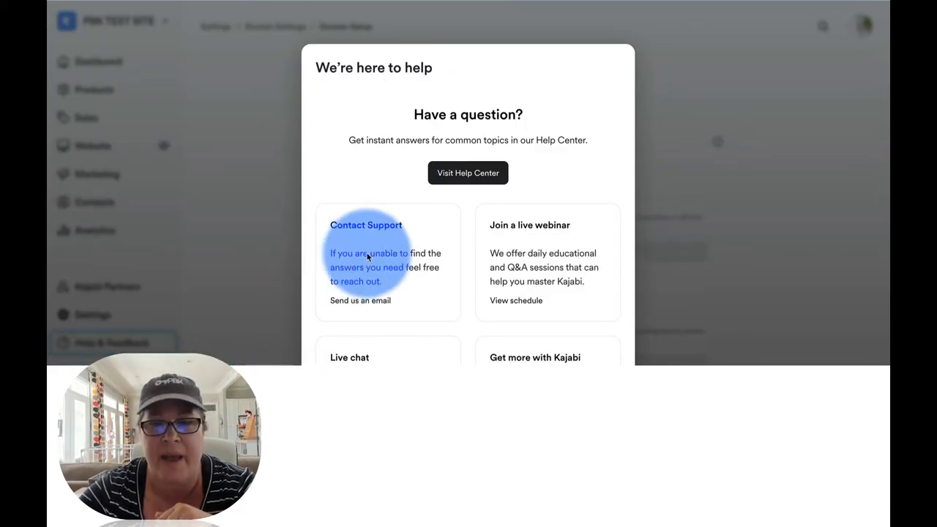
scroll("down", 3)
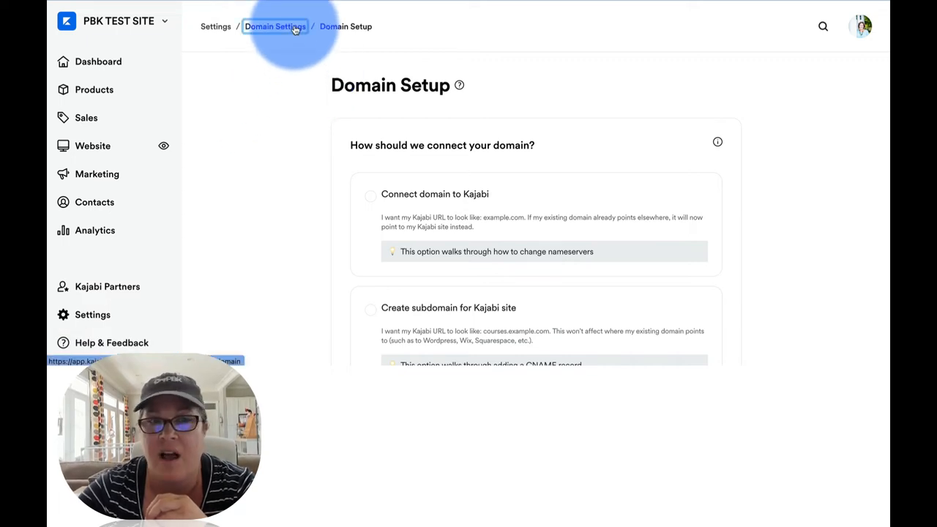
left_click(276, 26)
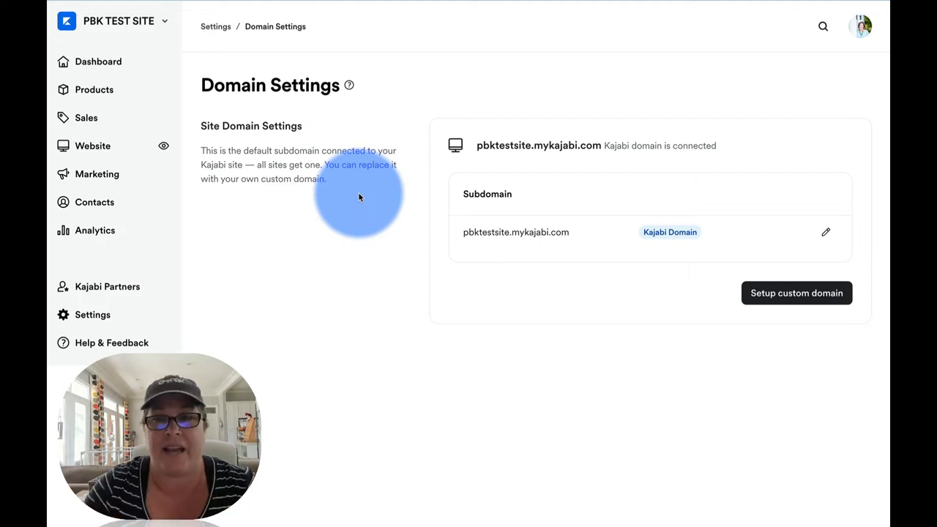
mouse_move(554, 104)
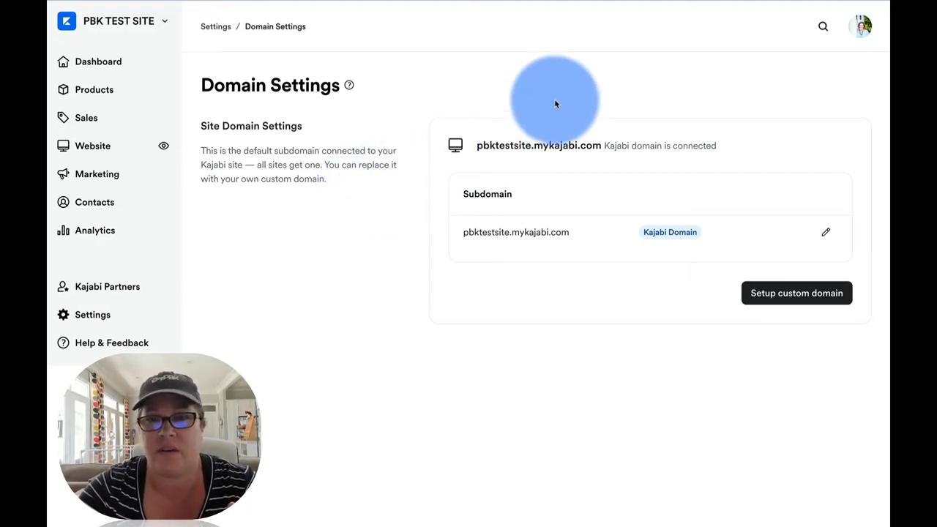
mouse_move(583, 73)
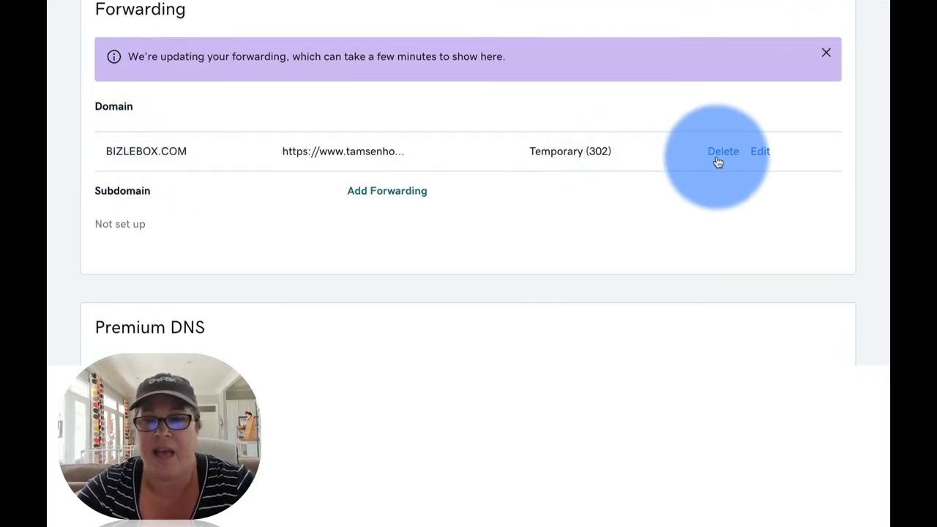
Step: Edit the BIZLEBOX.COM forwarding destination path to '/p/' and save it
left_click(760, 151)
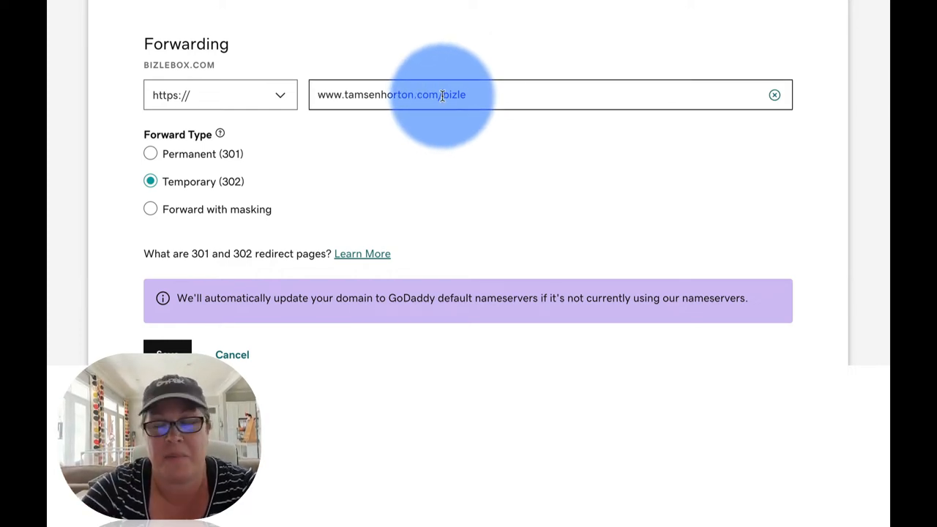
type("/p/")
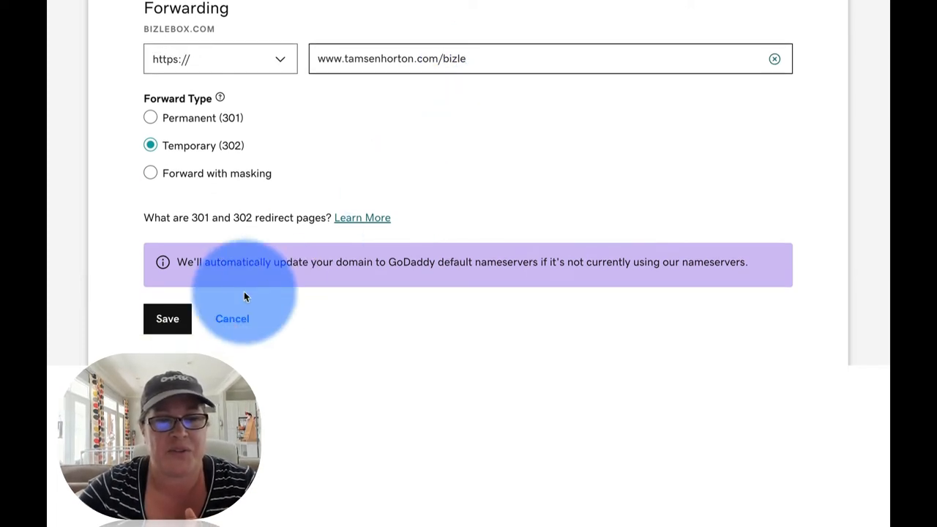
left_click(167, 319)
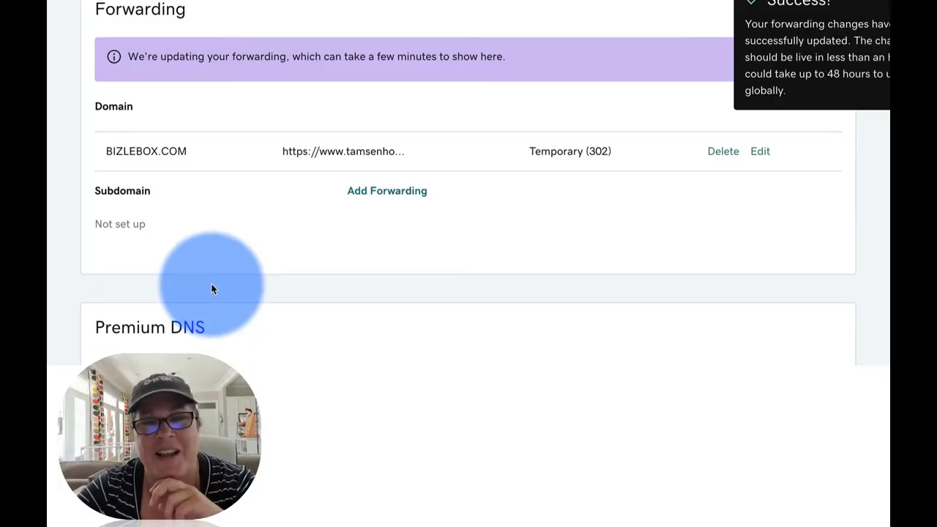
mouse_move(350, 203)
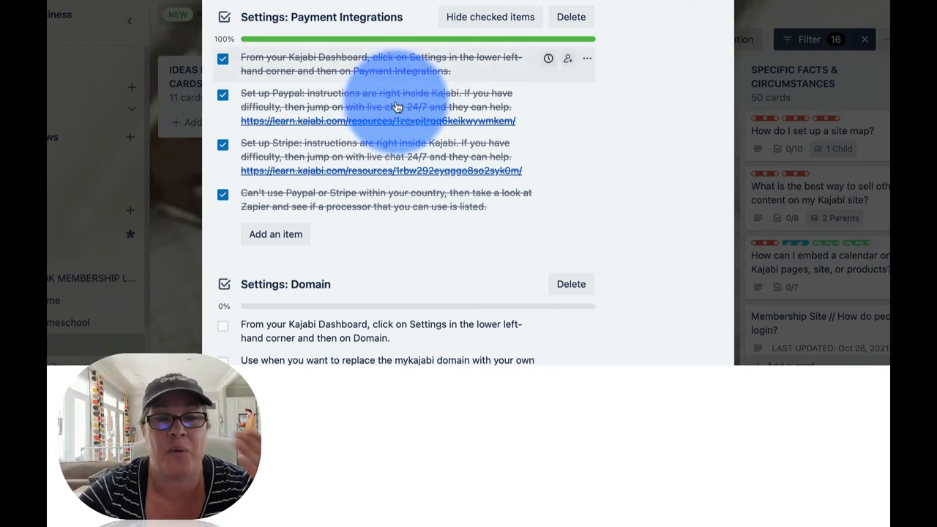
Step: Tick the first five Settings: Domain checklist items, including replace-mykajabi-domain and purchase-custom-domain
scroll("down", 3)
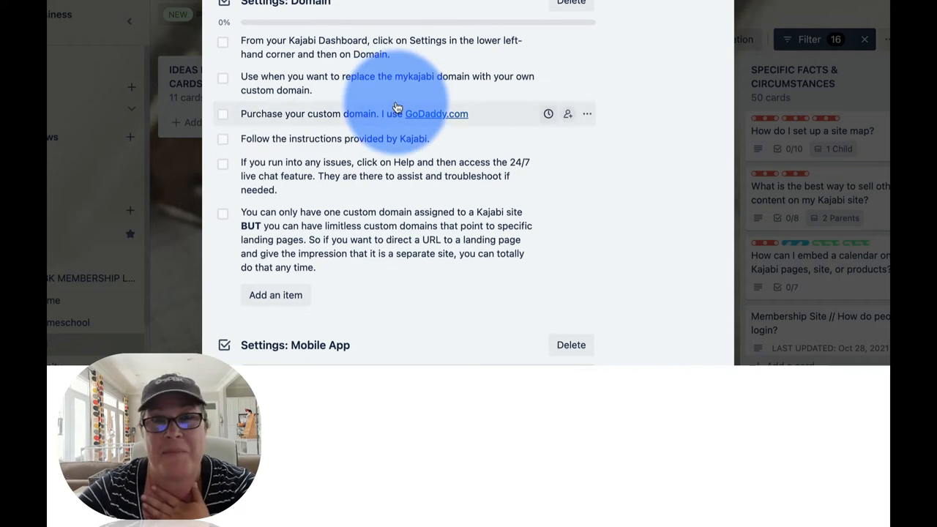
mouse_move(227, 46)
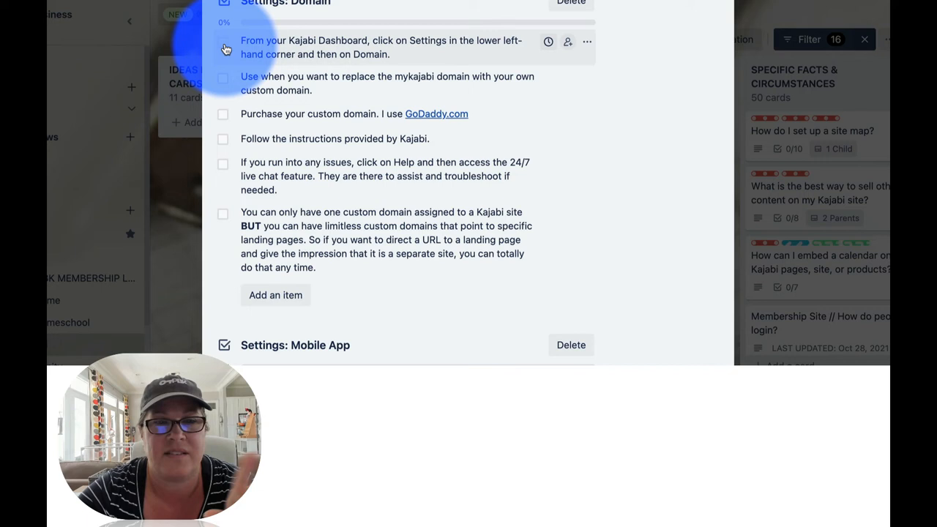
left_click(222, 41)
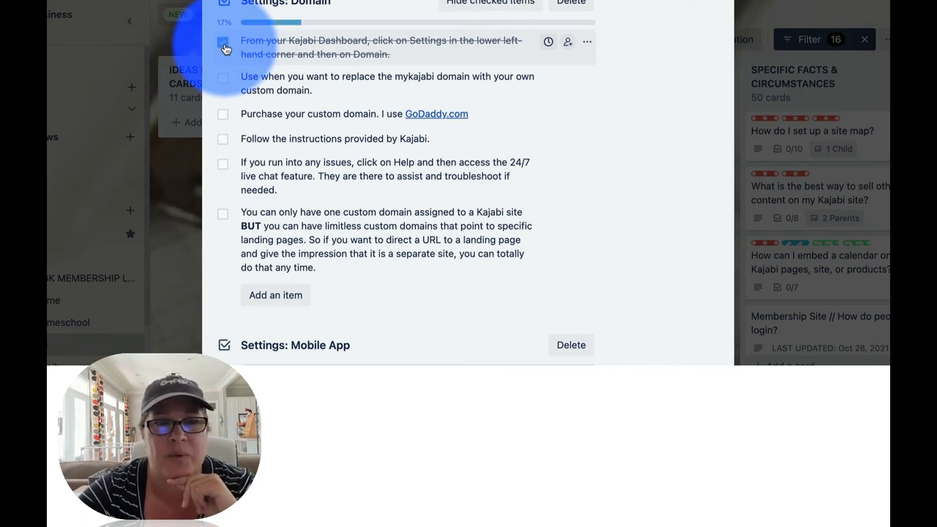
left_click(222, 79)
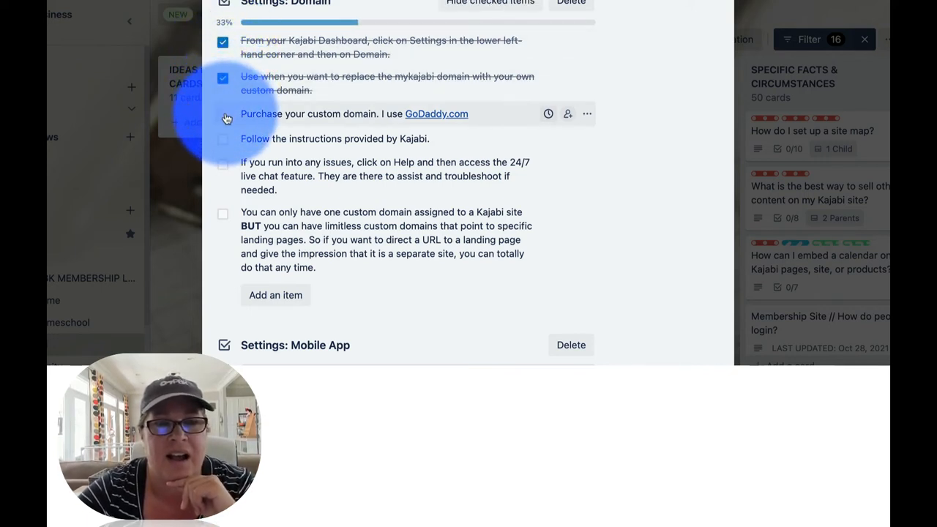
left_click(223, 114)
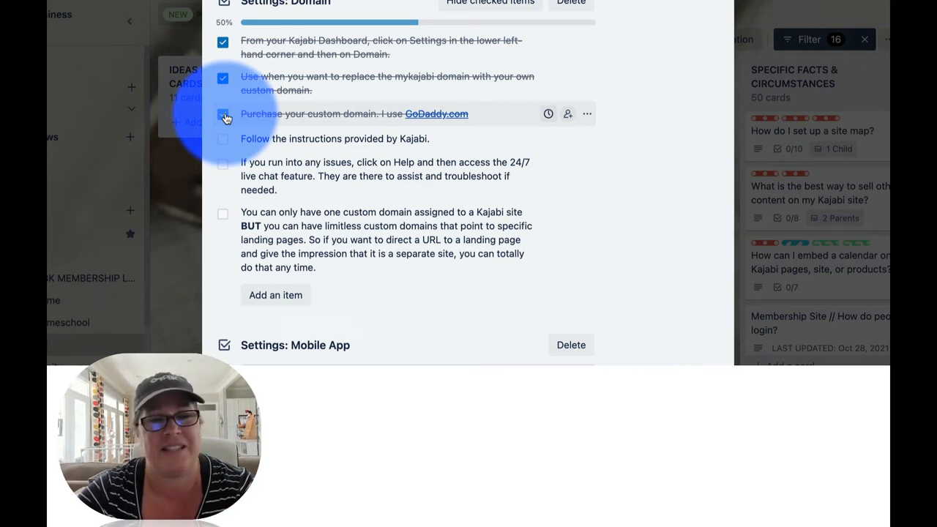
left_click(223, 114)
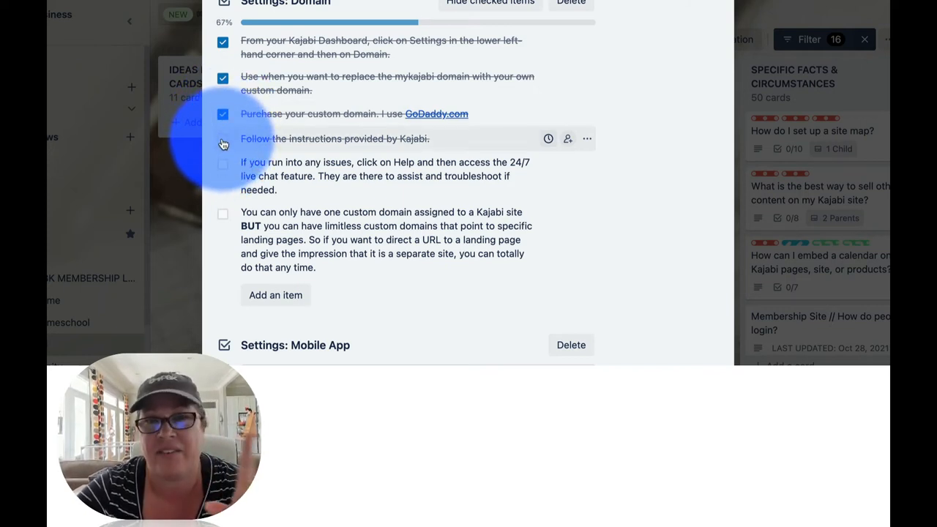
left_click(223, 137)
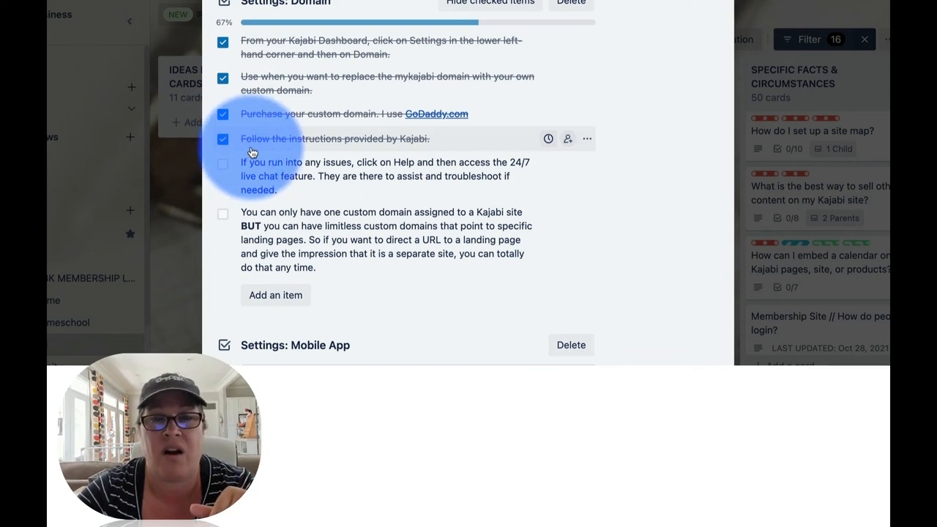
Step: Tick the help-and-live-chat and one-custom-domain items in the Settings: Domain checklist
scroll("down", 3)
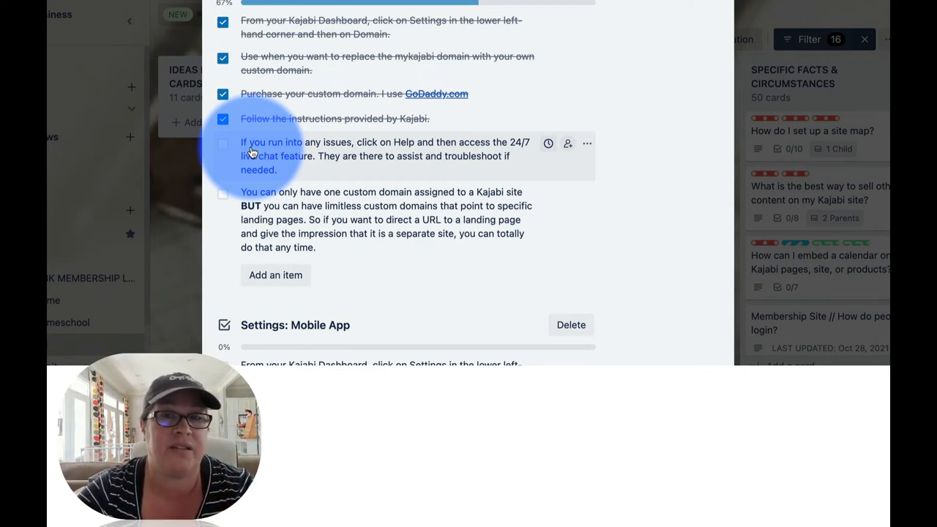
scroll("up", 3)
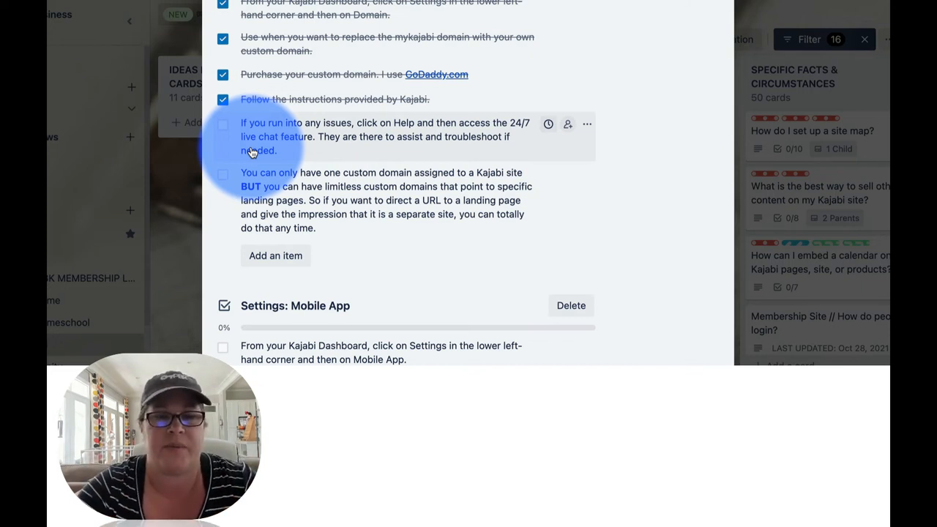
left_click(222, 124)
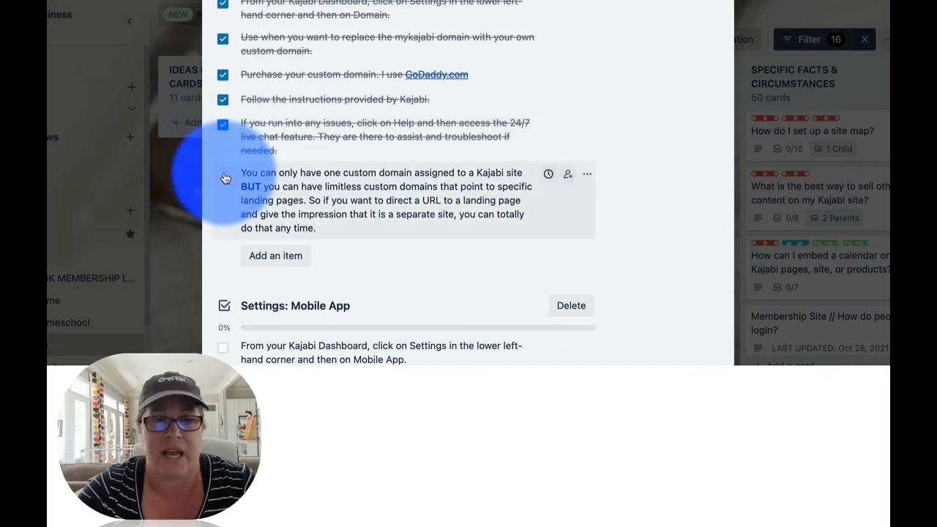
left_click(223, 175)
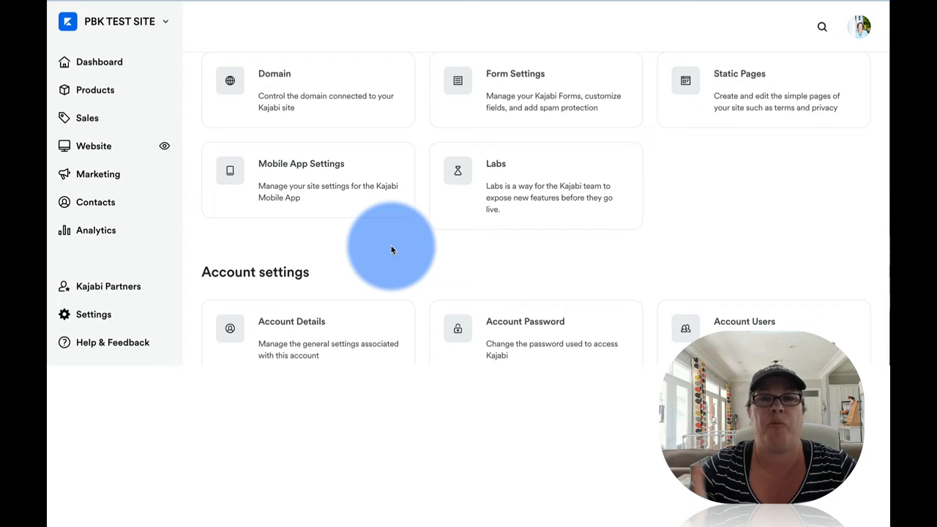
mouse_move(354, 182)
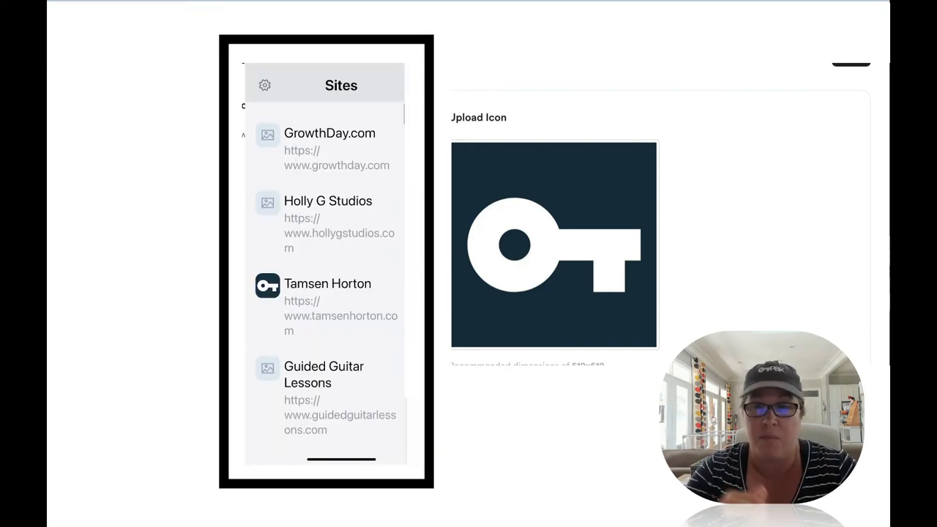
scroll("down", 3)
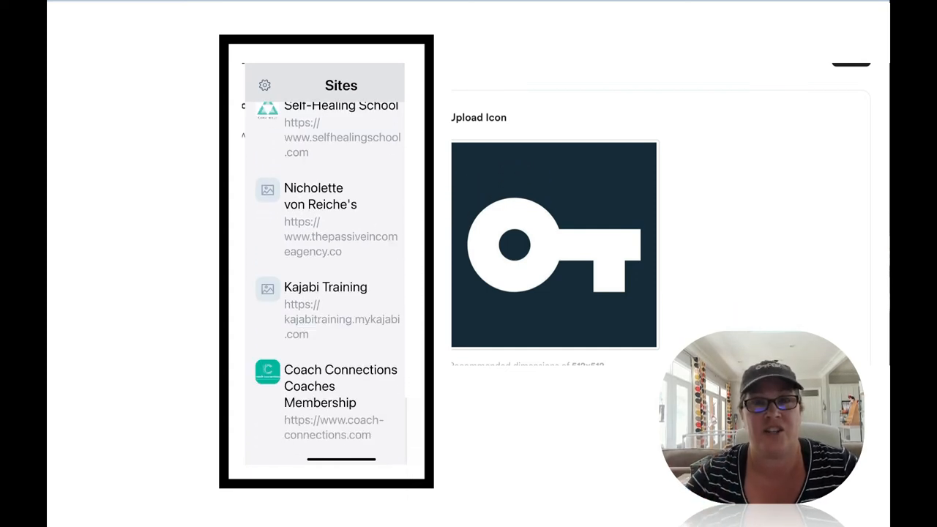
scroll("up", 3)
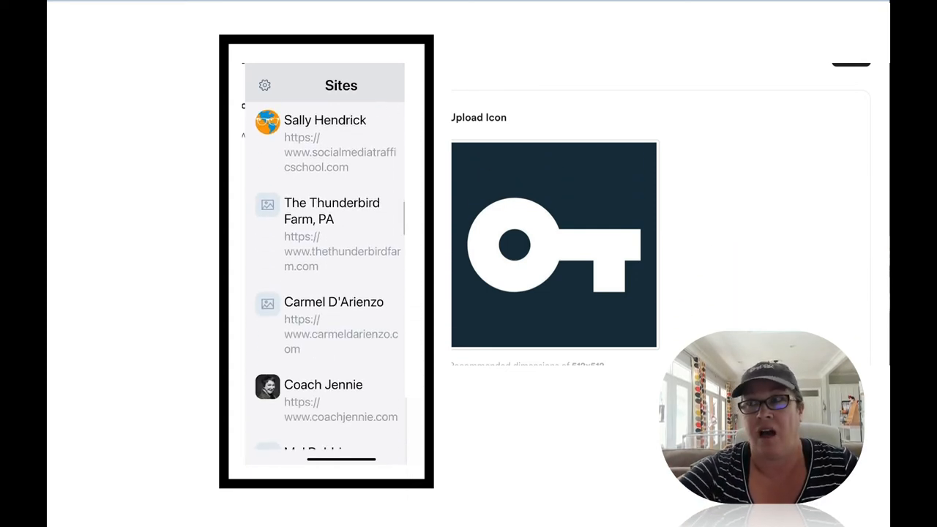
scroll("down", 3)
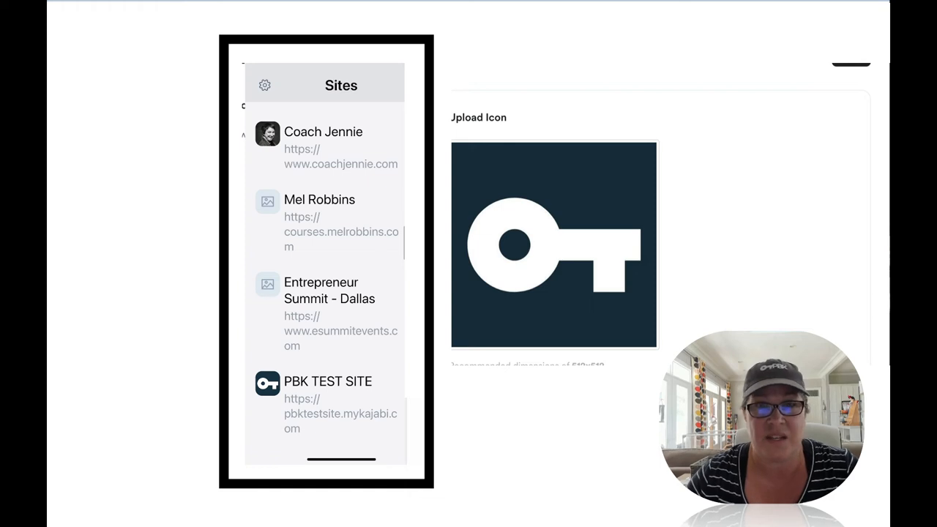
scroll("up", 3)
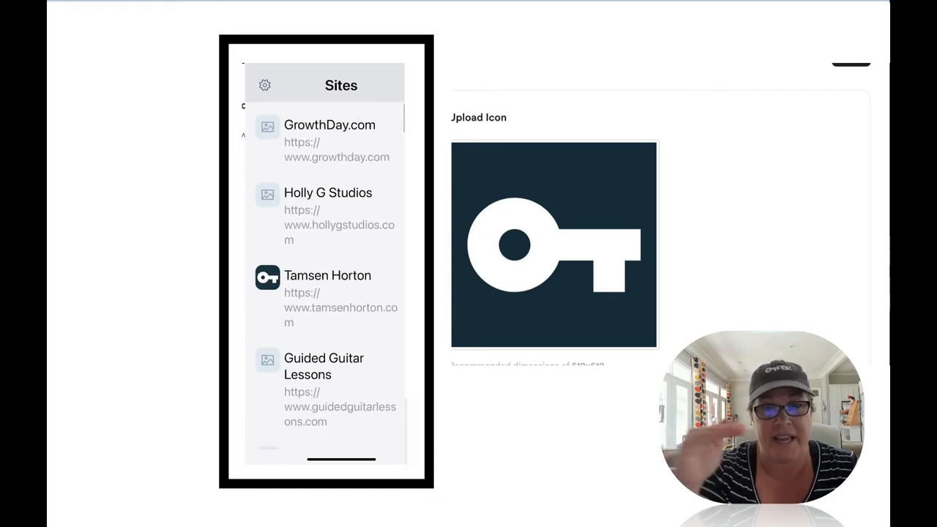
scroll("down", 3)
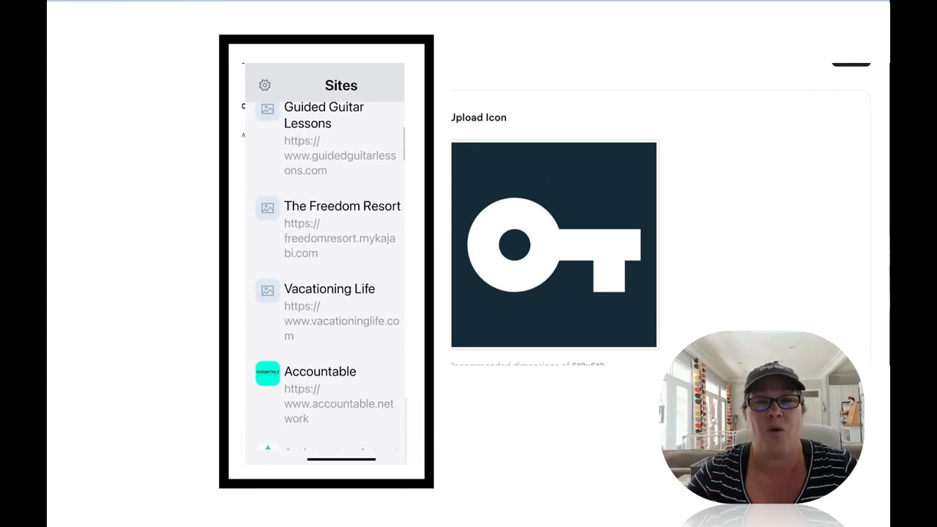
scroll("down", 3)
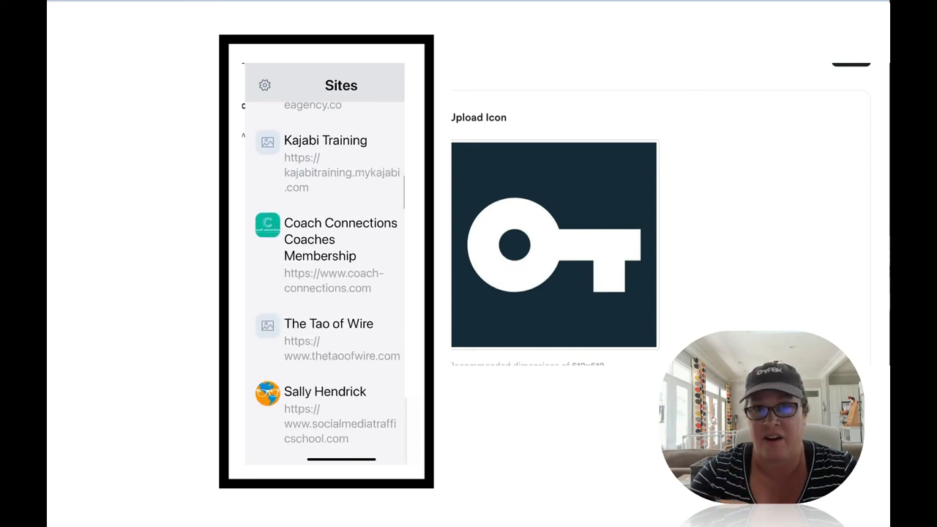
scroll("down", 3)
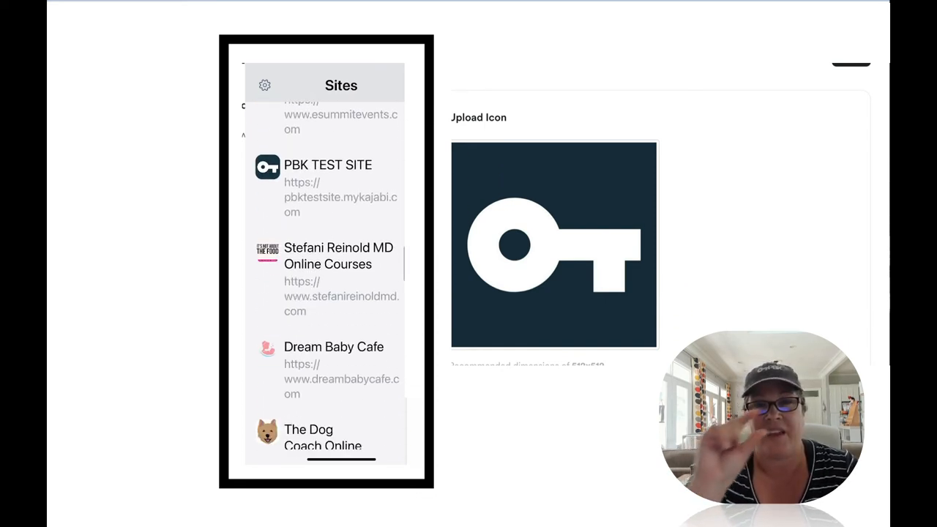
scroll("down", 3)
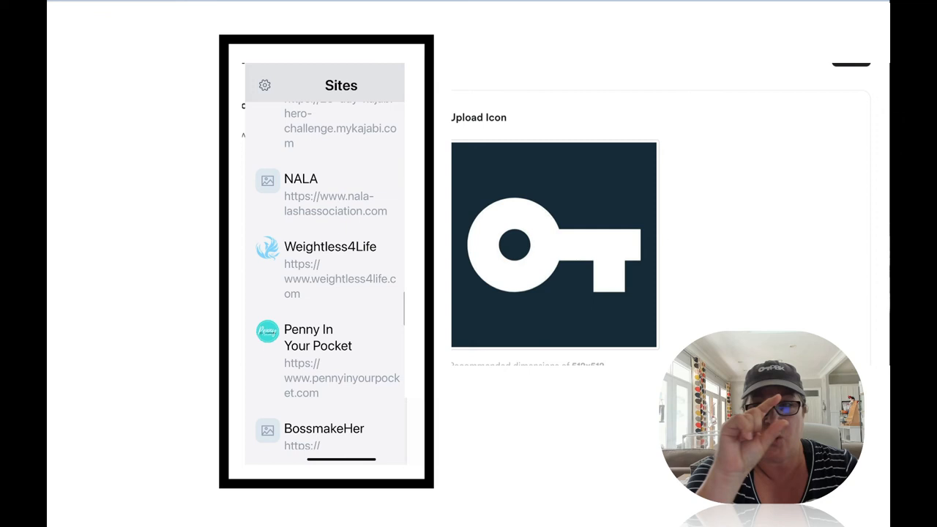
scroll("up", 3)
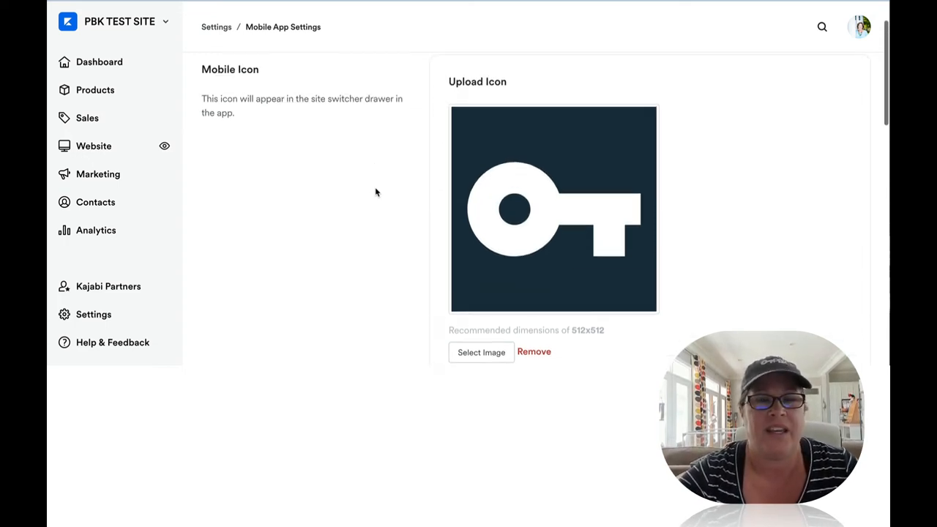
mouse_move(442, 161)
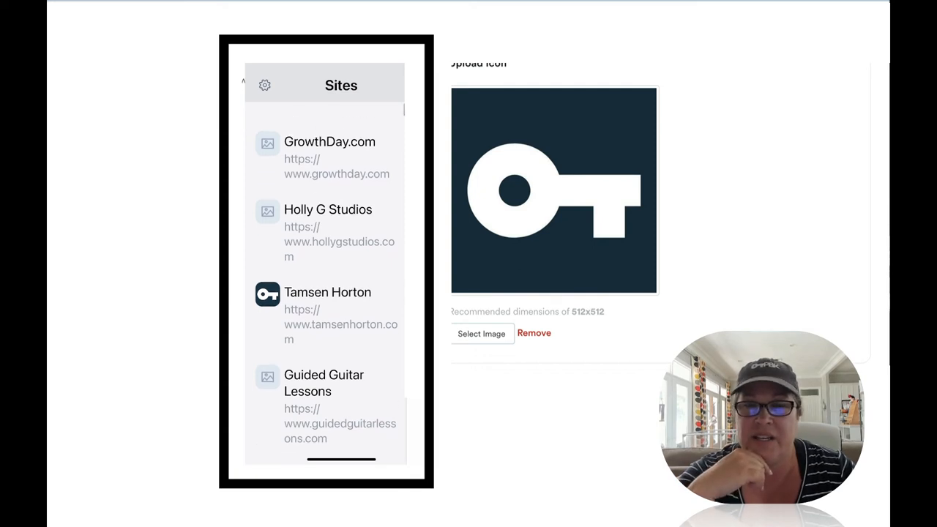
scroll("down", 3)
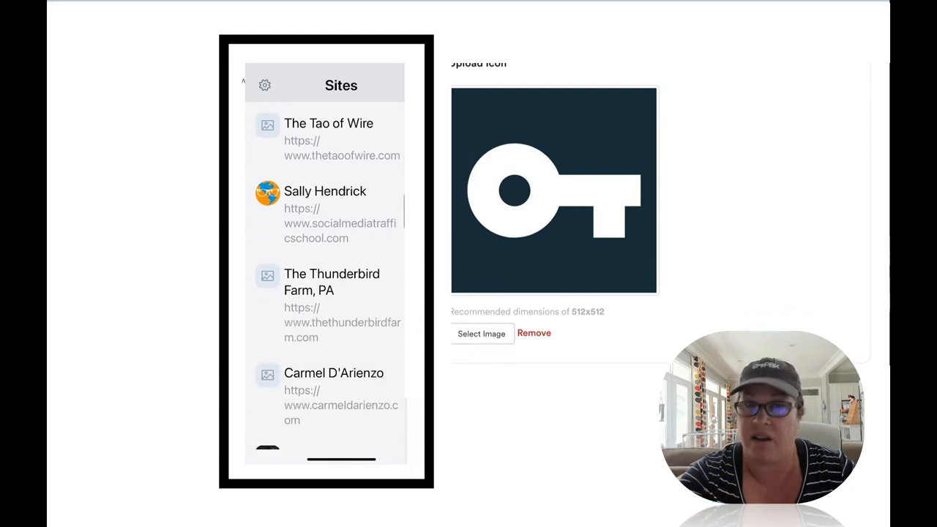
scroll("down", 3)
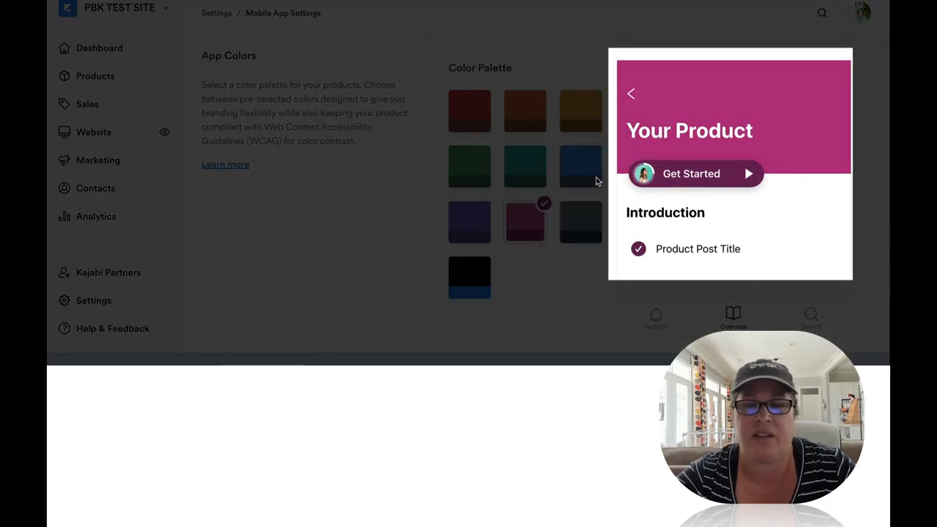
mouse_move(421, 199)
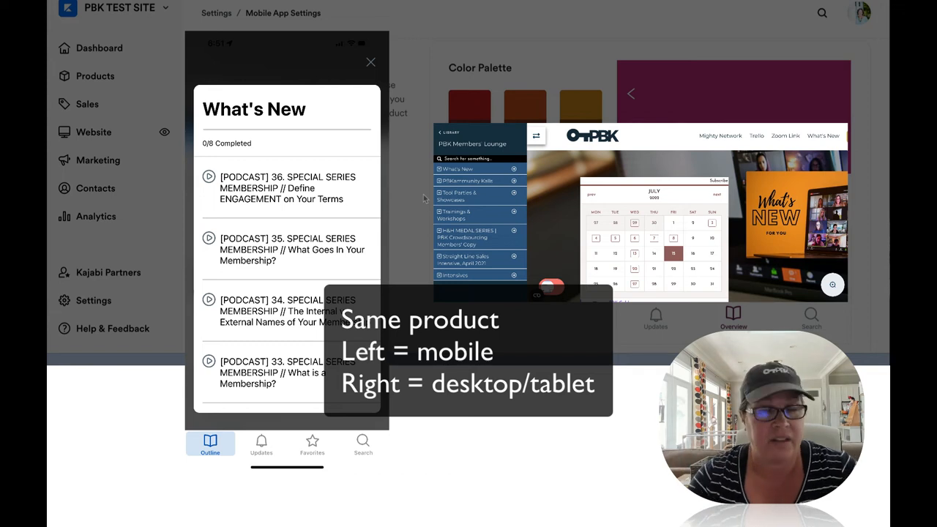
Step: Review the App Colors section with the magenta palette chosen and previewed
left_click(371, 62)
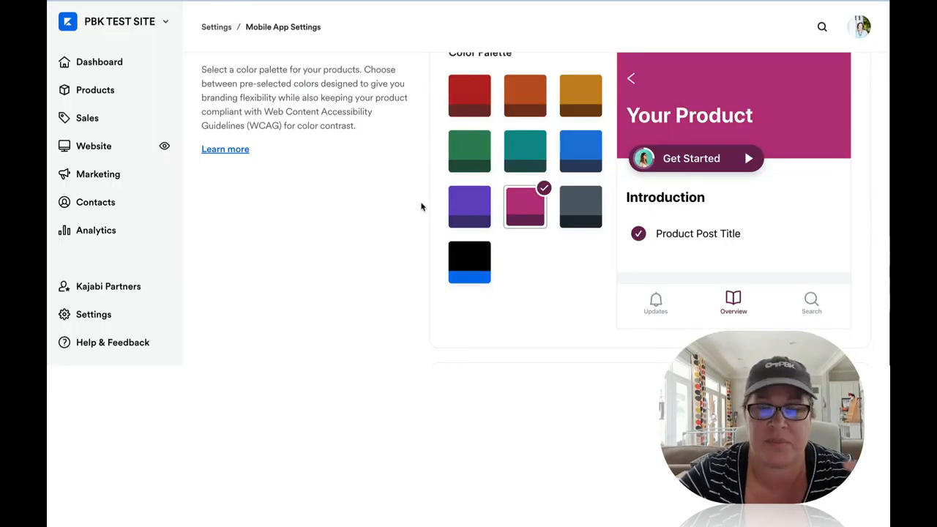
mouse_move(415, 208)
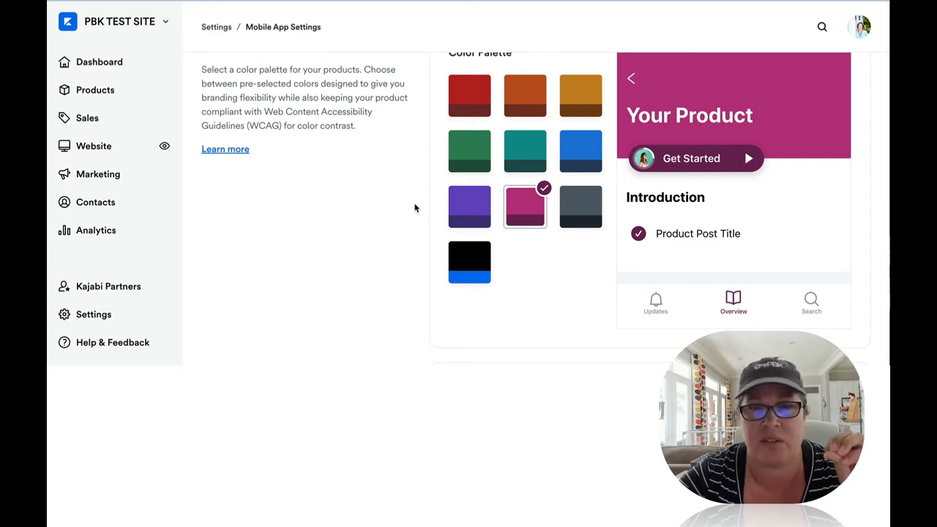
Step: View Kajabi's Get The App download page, then return to the App Promotion settings
scroll("down", 3)
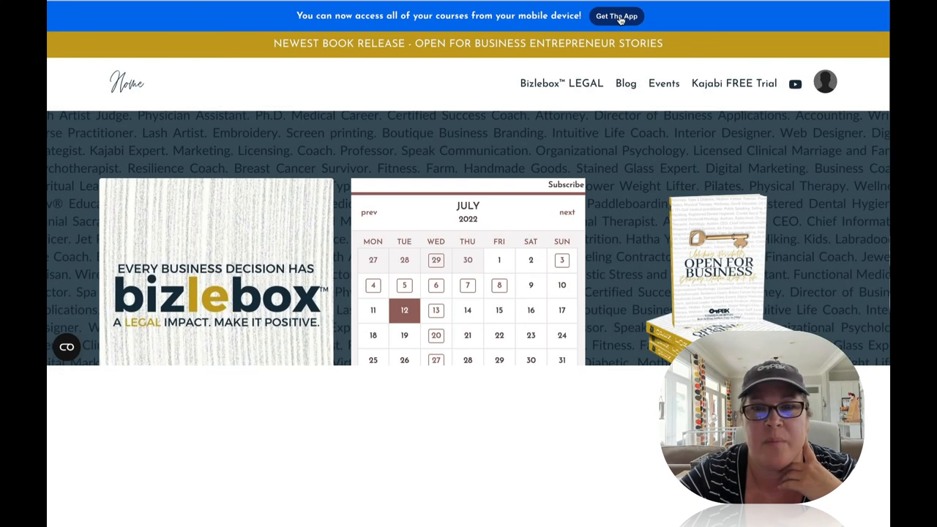
left_click(615, 14)
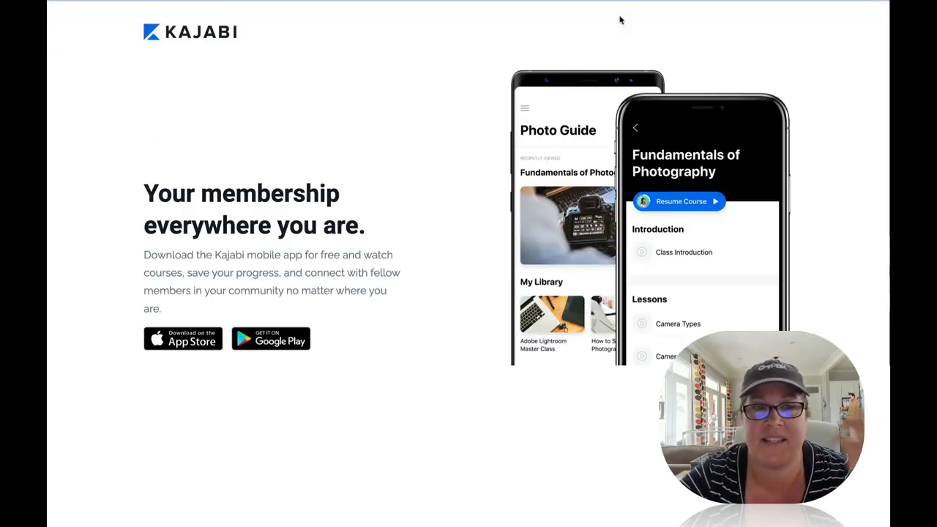
scroll("down", 3)
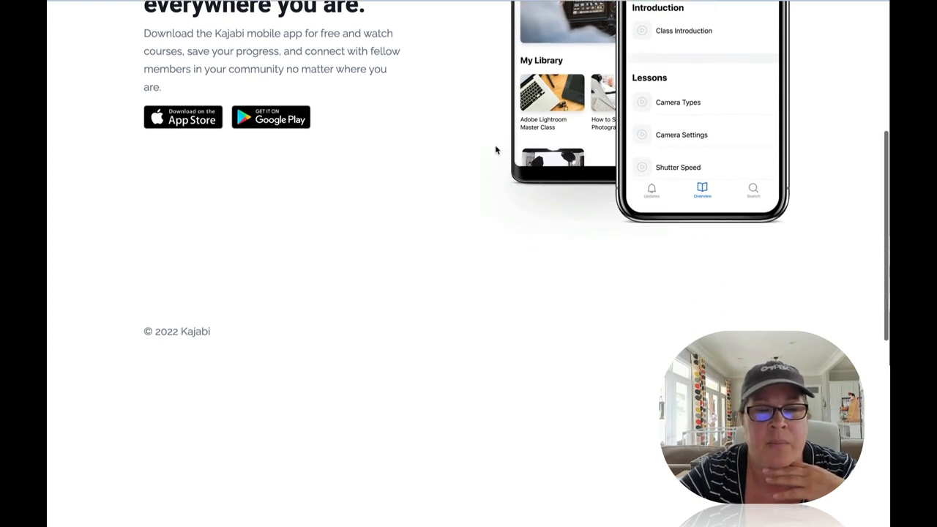
scroll("up", 3)
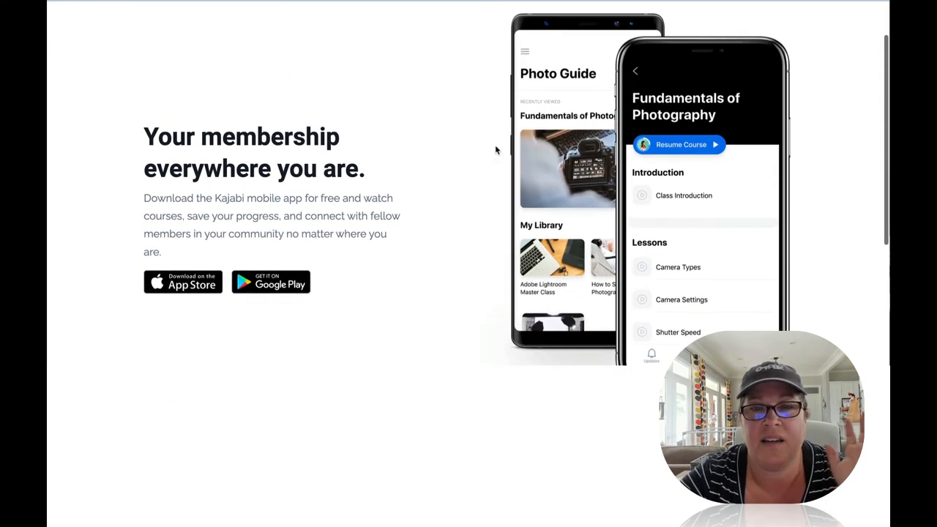
scroll("up", 3)
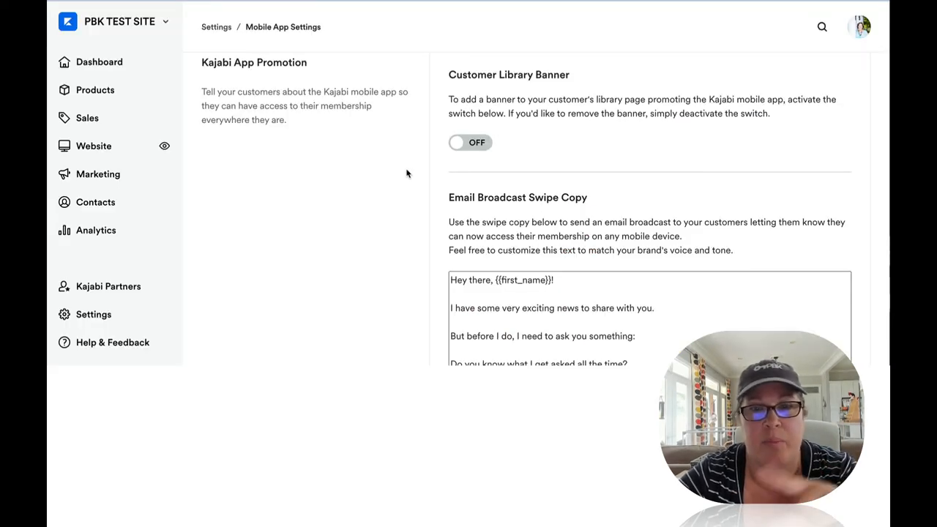
Step: Review the Email Broadcast Swipe Copy template and its Copy to clipboard button
scroll("down", 3)
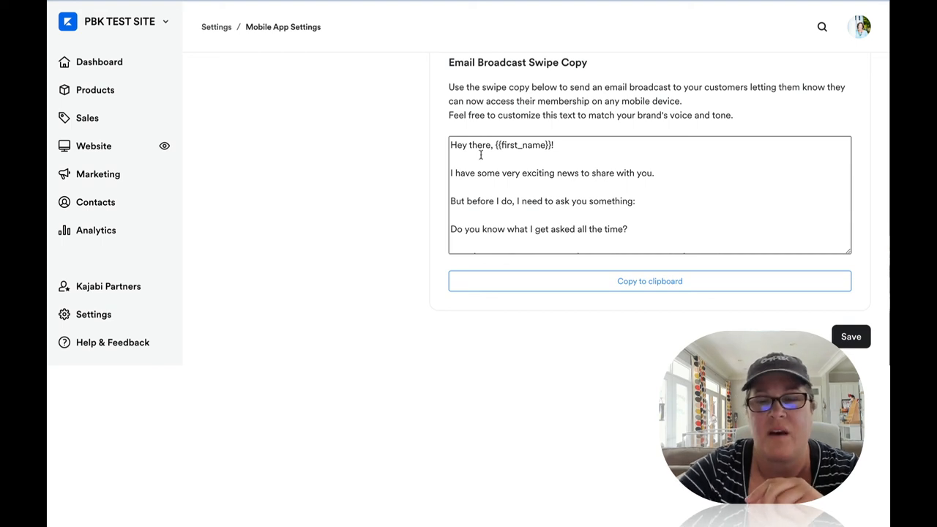
scroll("up", 3)
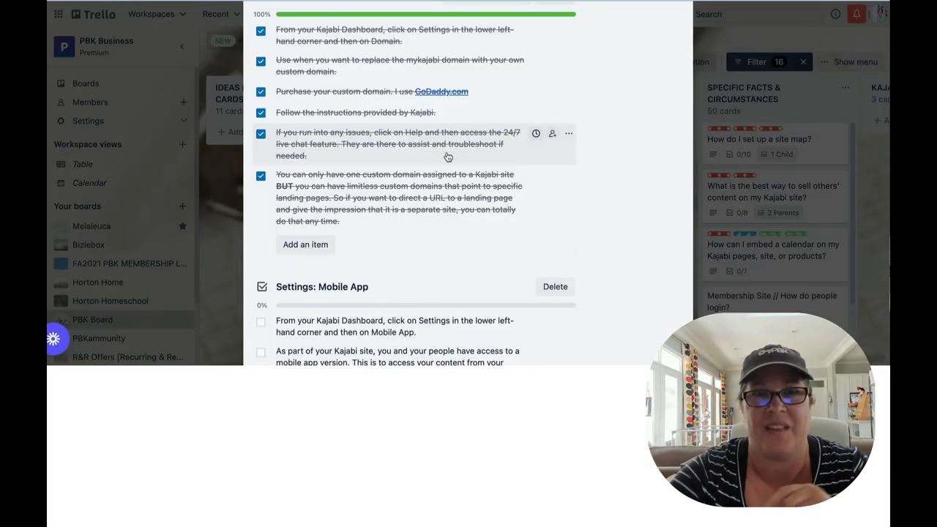
Step: Tick the upload-icon and customer-email items to complete the Settings: Mobile App checklist
scroll("down", 3)
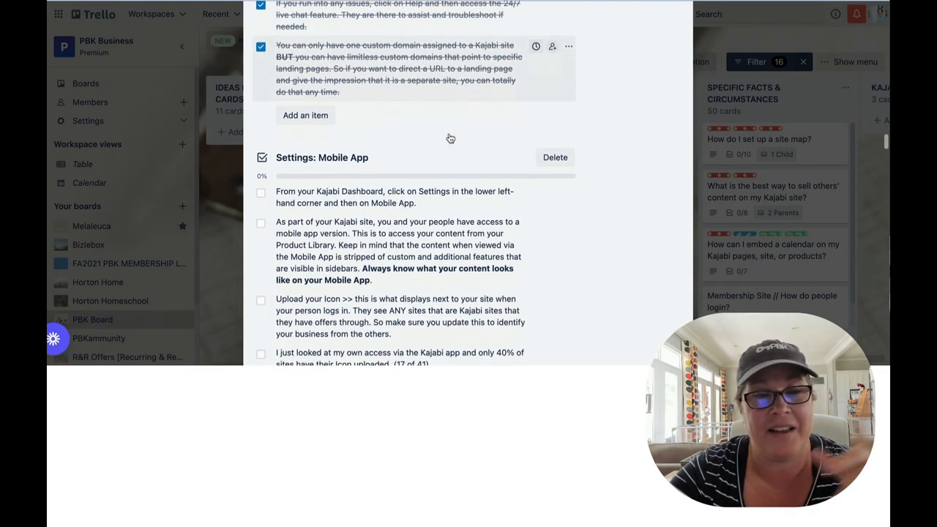
scroll("down", 3)
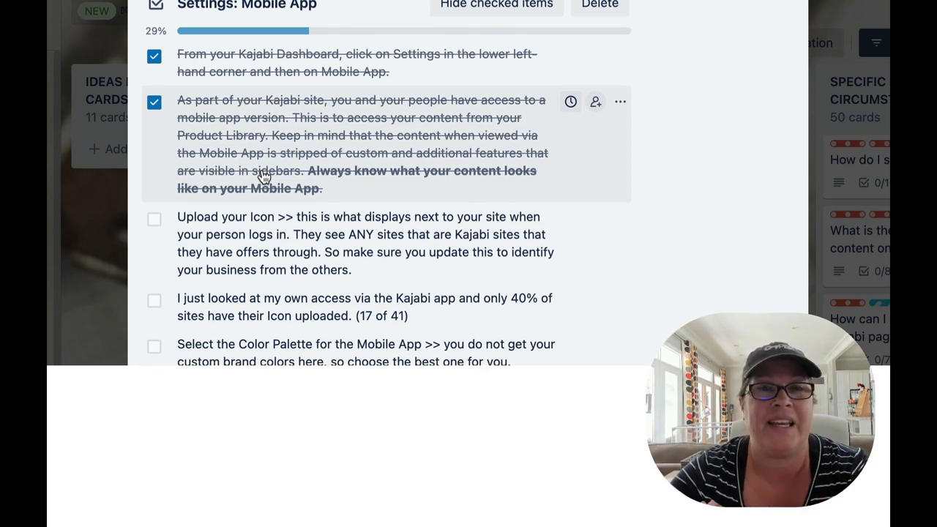
scroll("down", 3)
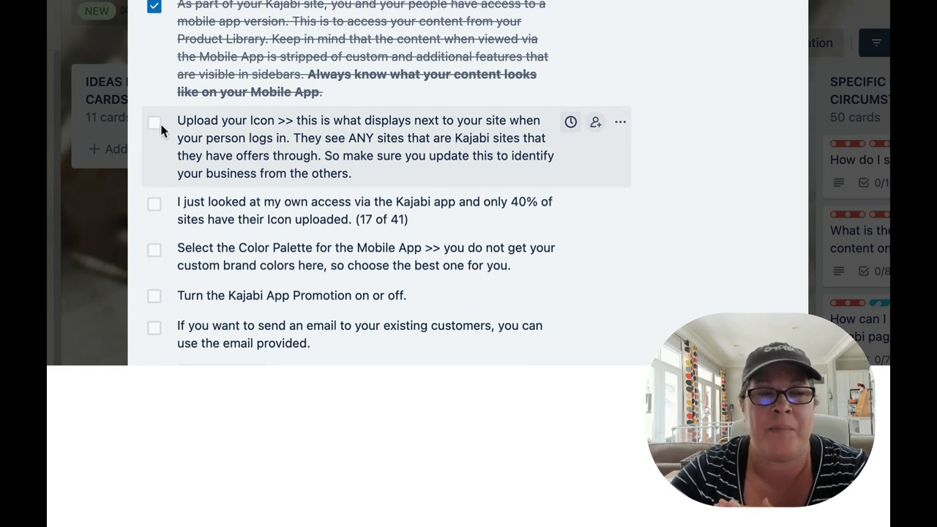
left_click(153, 122)
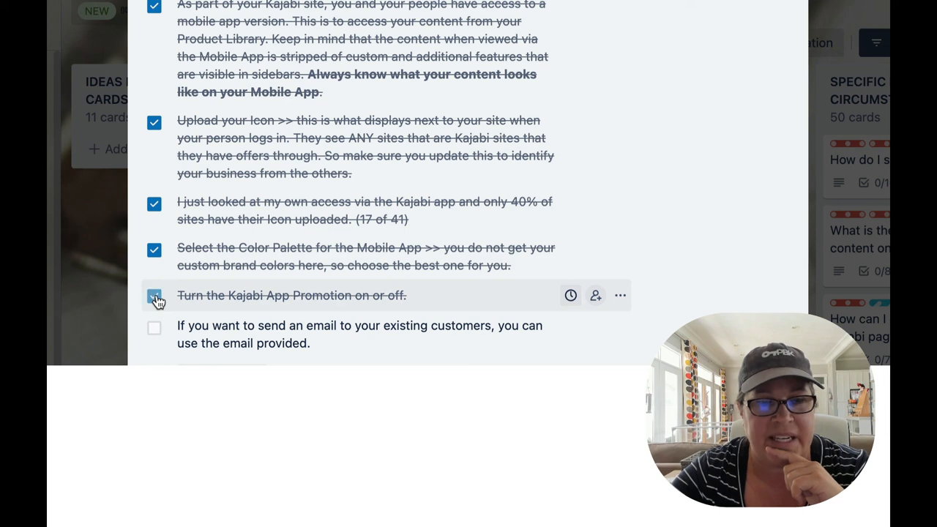
left_click(154, 328)
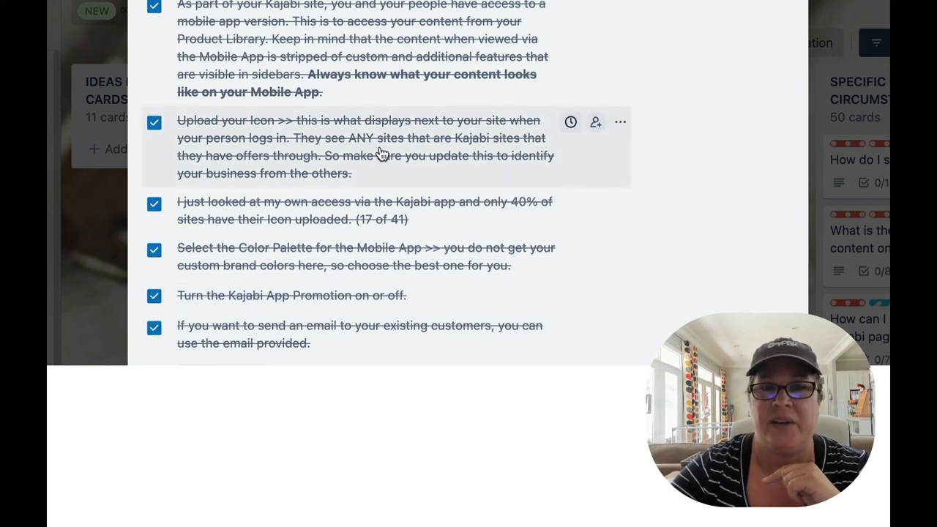
scroll("up", 3)
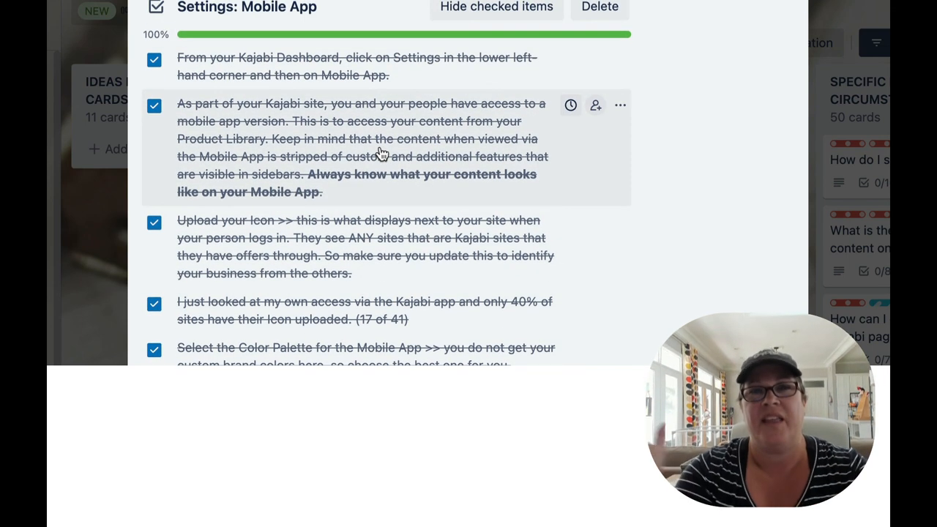